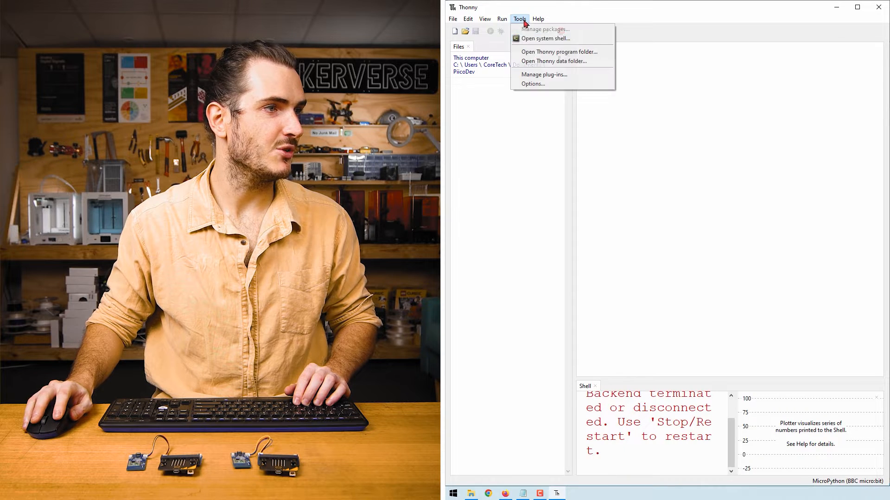
Step: Uncheck 'Allow only single Thonny instance' in Thonny's General options, then close Thonny
click(533, 83)
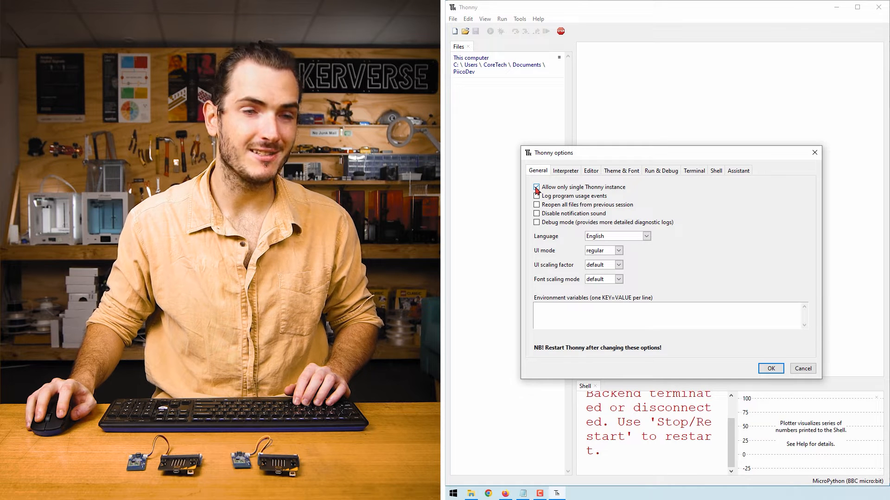
click(536, 188)
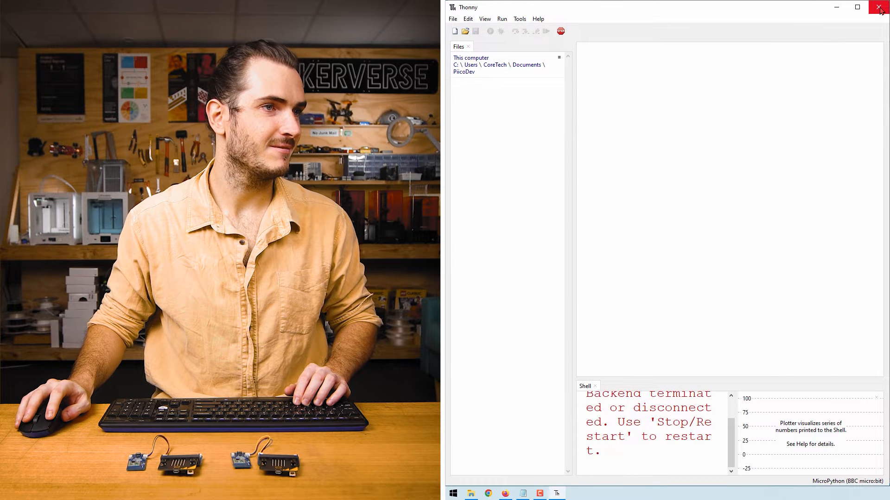
click(879, 8)
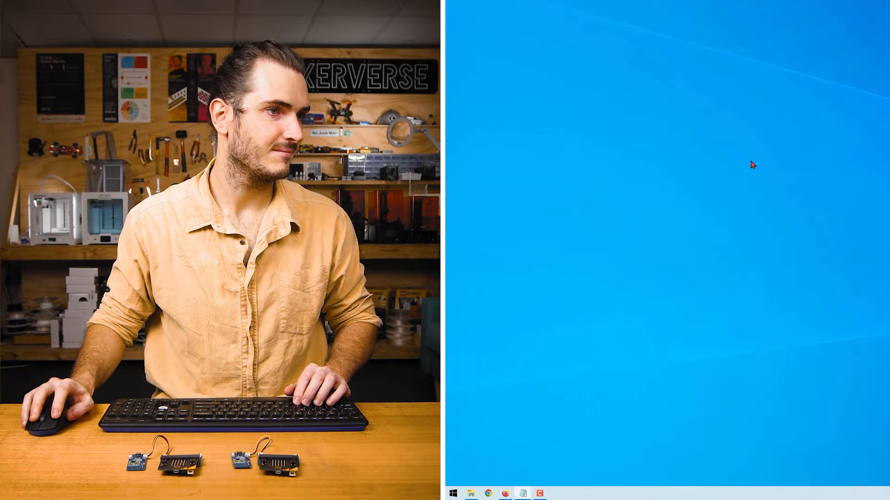
Step: Relaunch Thonny from the Start menu and pick out COM10 among the shell's candidate ports
text(thon)
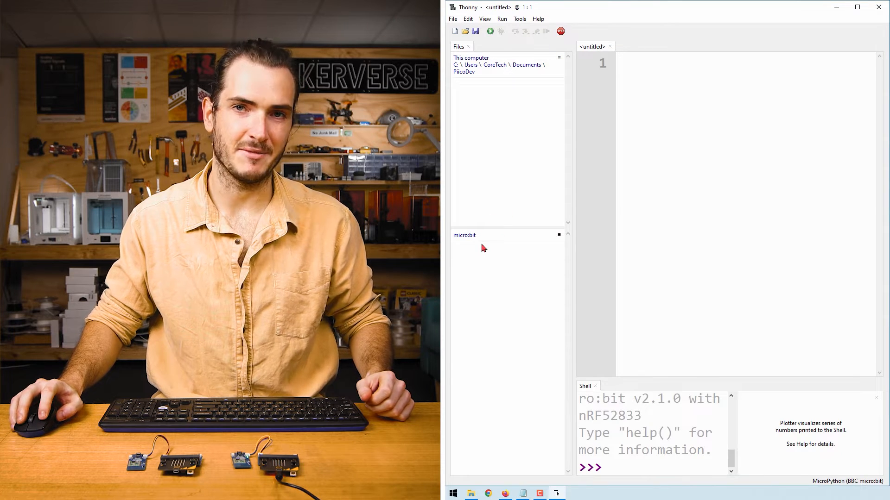
click(452, 493)
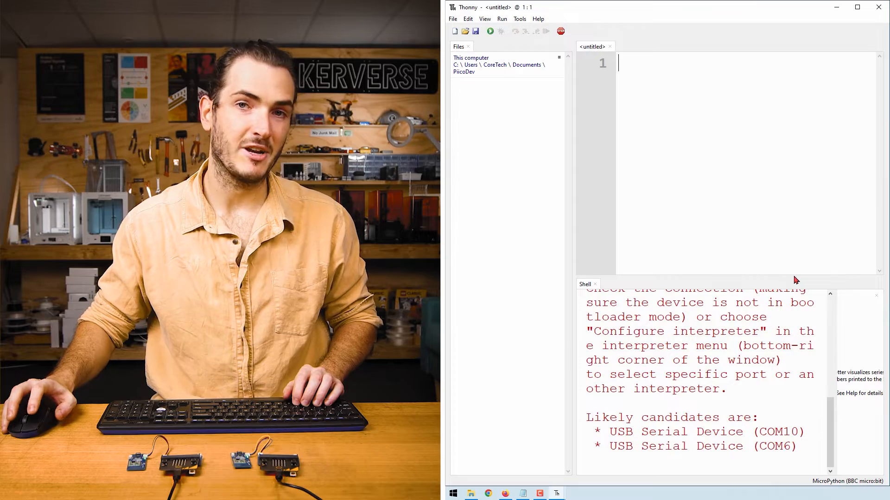
mouse_move(728, 369)
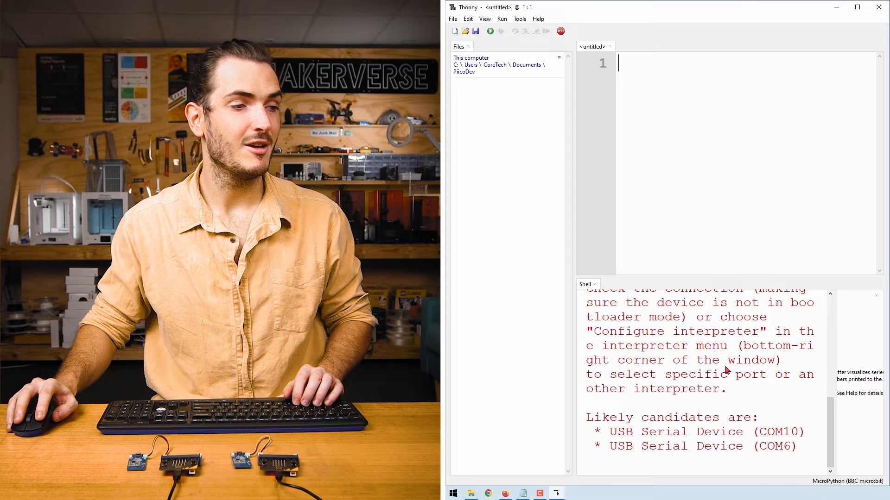
drag(586, 417, 797, 445)
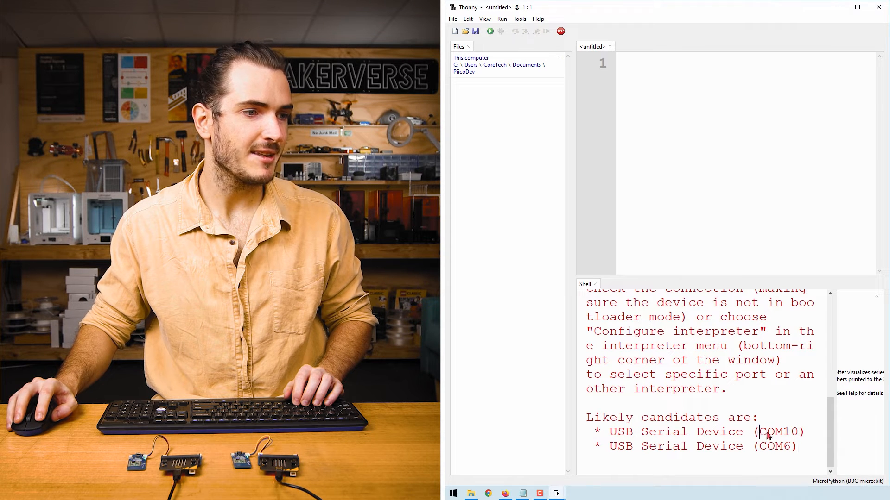
double_click(778, 432)
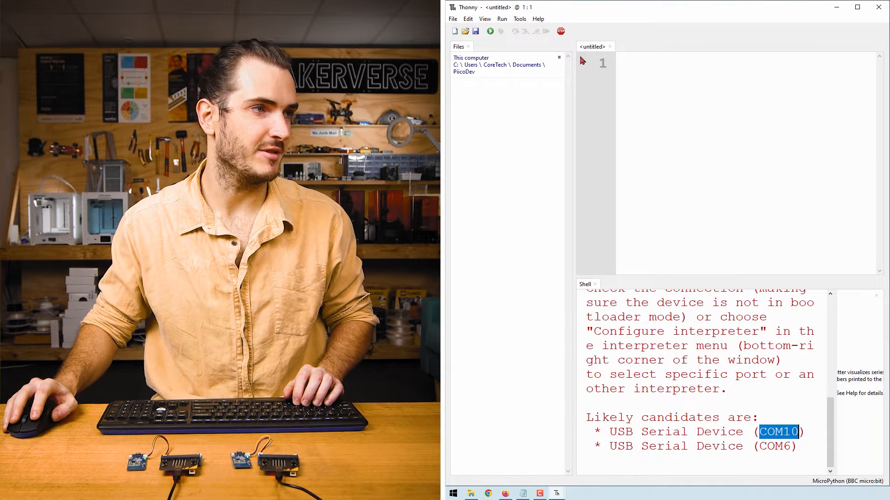
Step: Set the micro:bit interpreter port to USB Serial Device (COM6) under Select interpreter
click(502, 18)
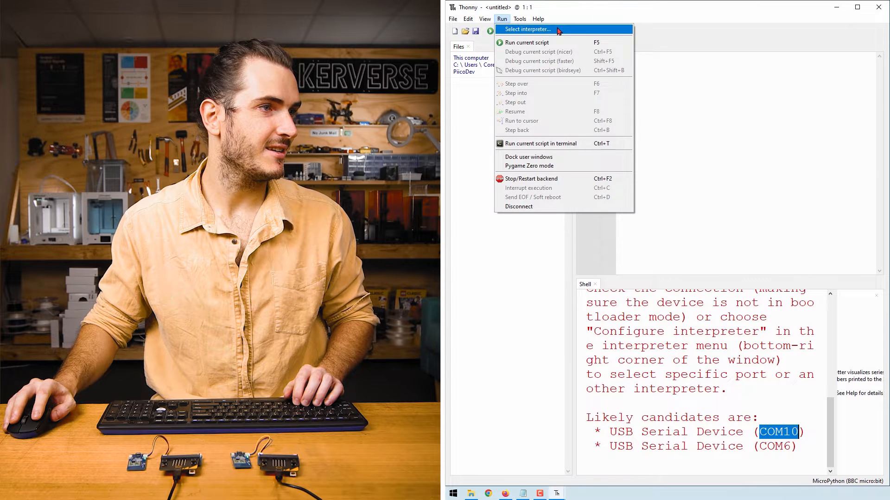
click(527, 28)
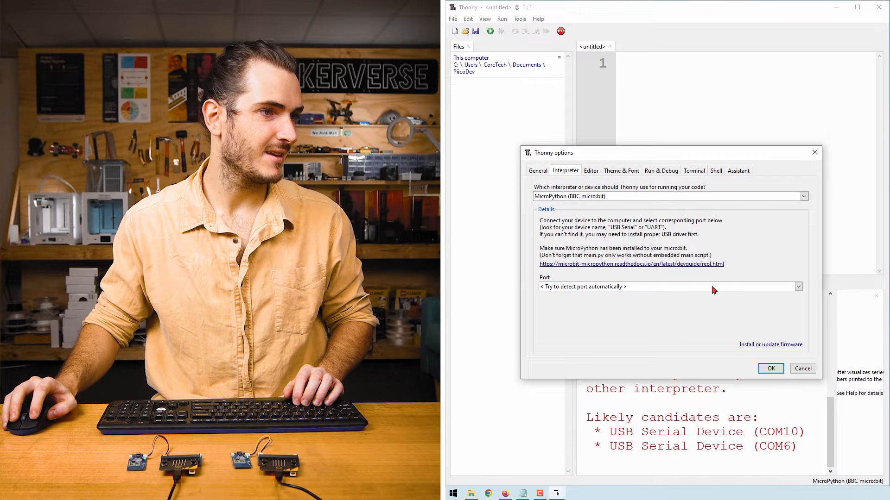
mouse_move(748, 293)
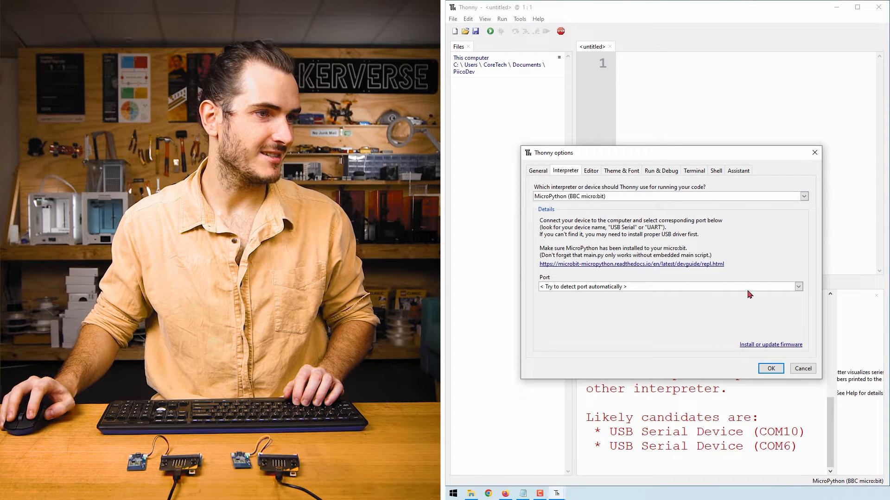
click(799, 287)
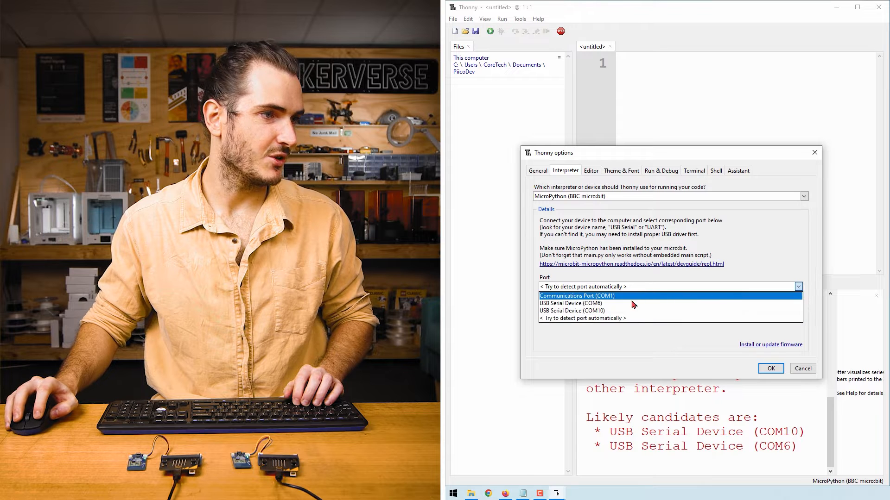
click(571, 311)
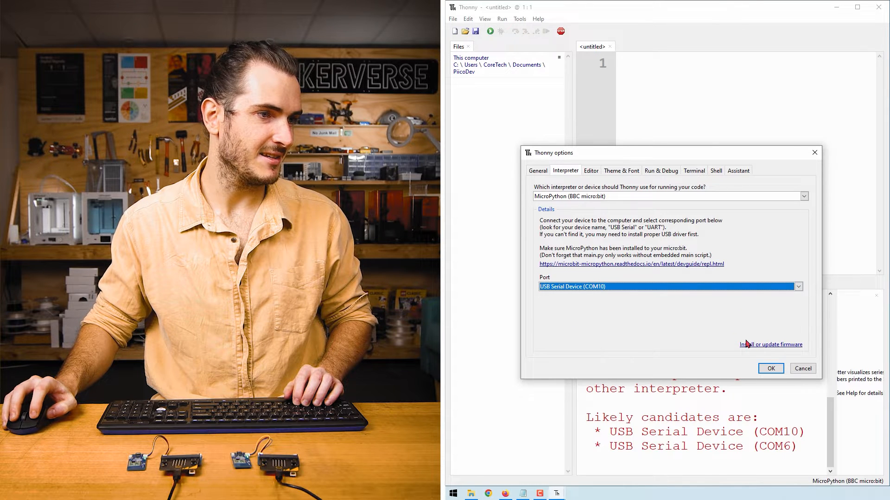
click(798, 286)
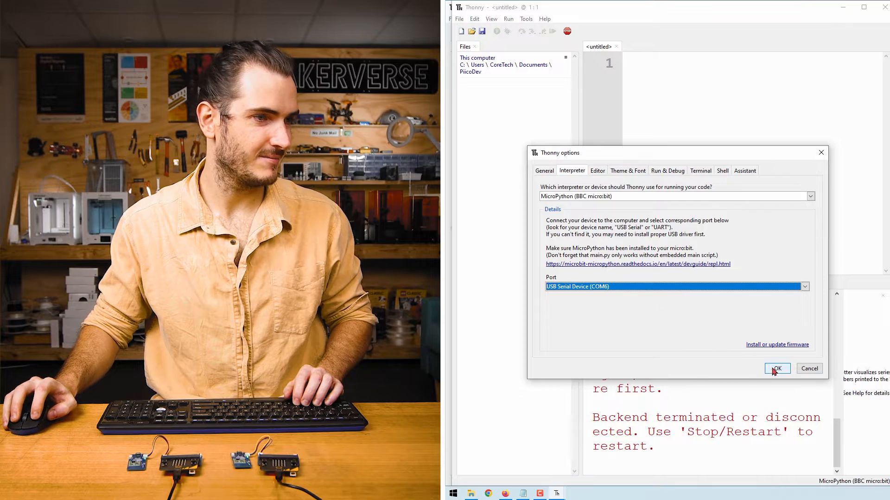
click(776, 369)
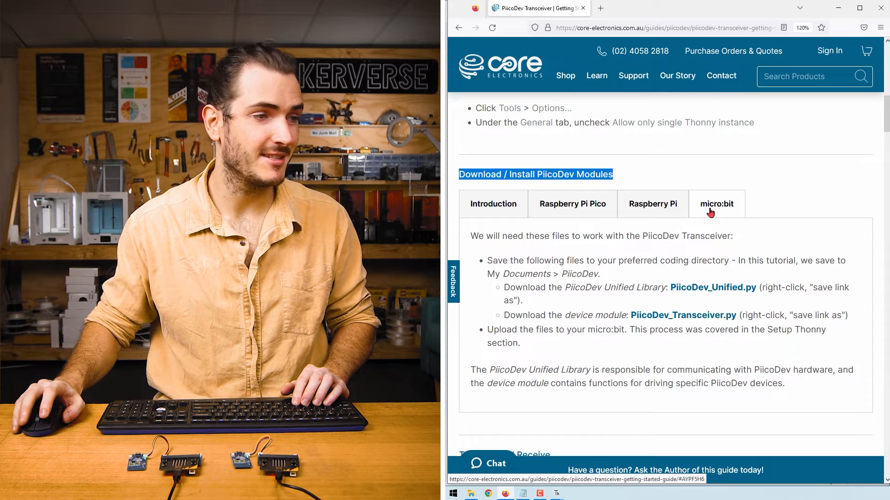
mouse_move(718, 293)
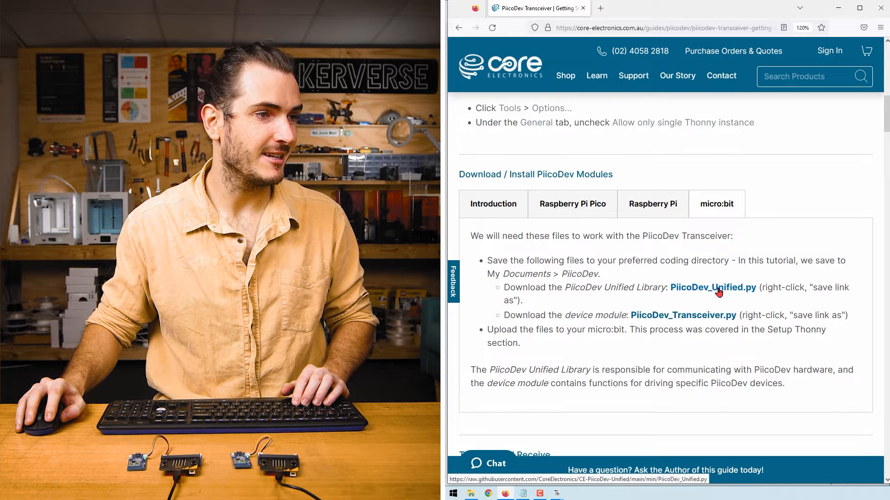
Step: Save PiicoDev_Unified.py and PiicoDev_Transceiver.py from their guide links into Documents > PiicoDev
right_click(713, 288)
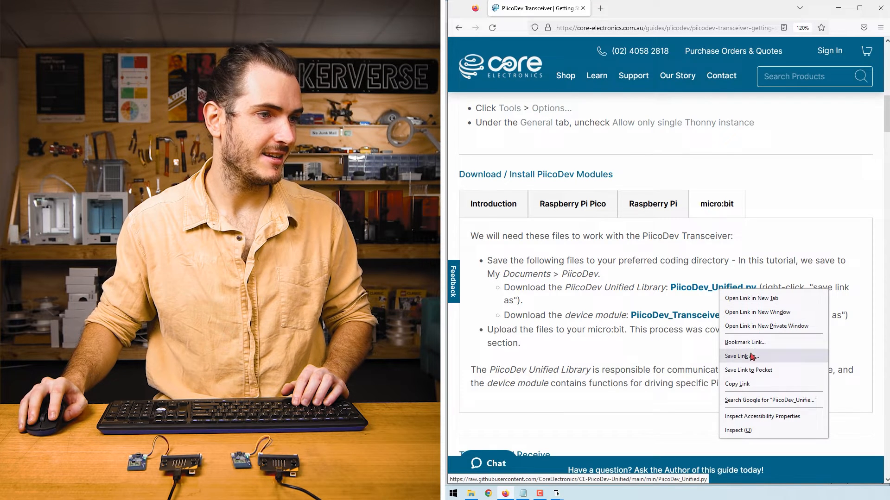
click(738, 356)
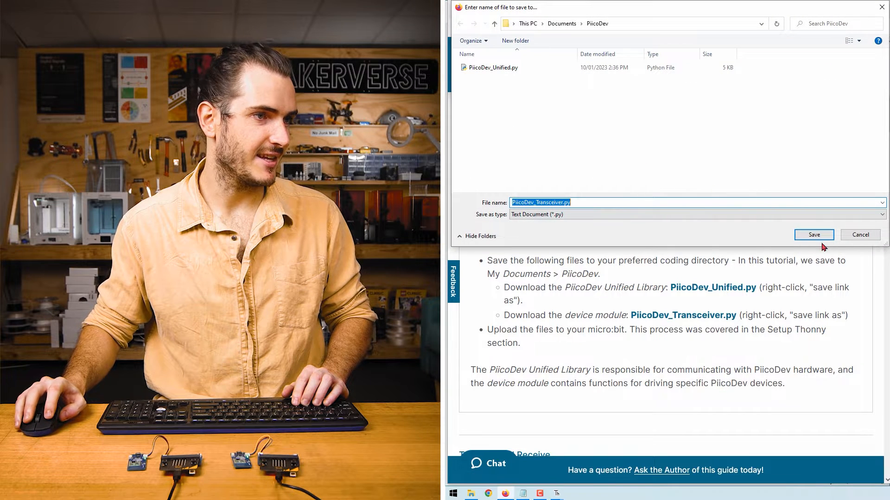
click(814, 235)
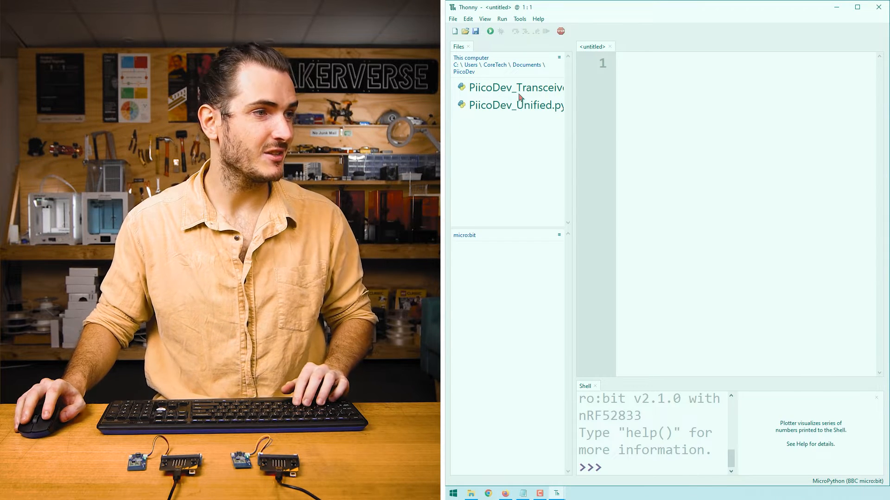
Step: Select PiicoDev_Transceiver.py in the Files pane's PiicoDev folder to reconnect the micro:bit
click(513, 88)
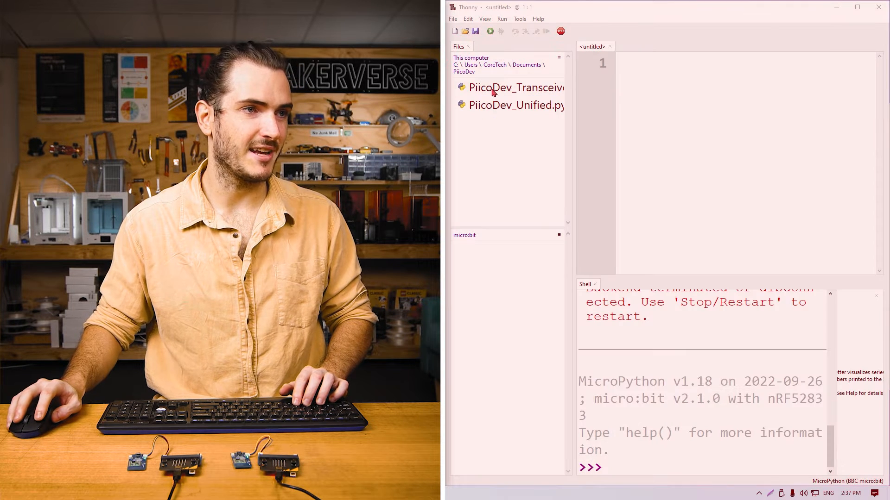
click(514, 88)
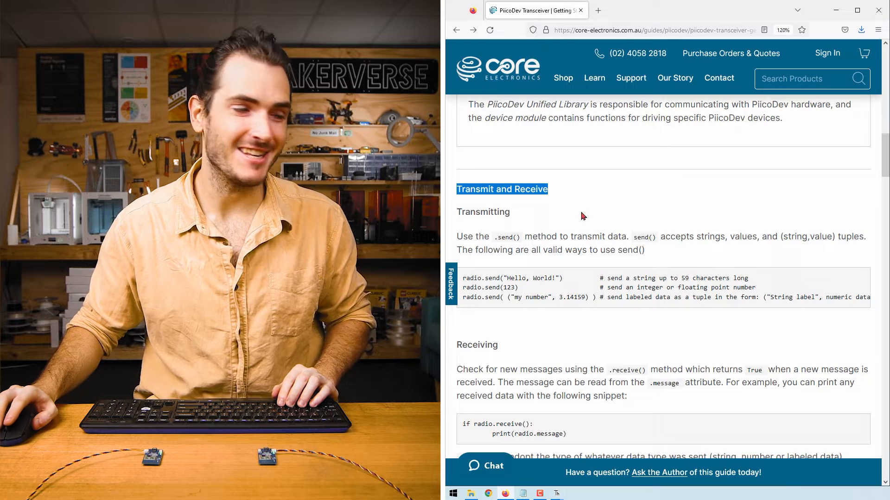
Step: Scroll to Example - Transmit and Receive Data and select the Transmitter Code
scroll(down, 3)
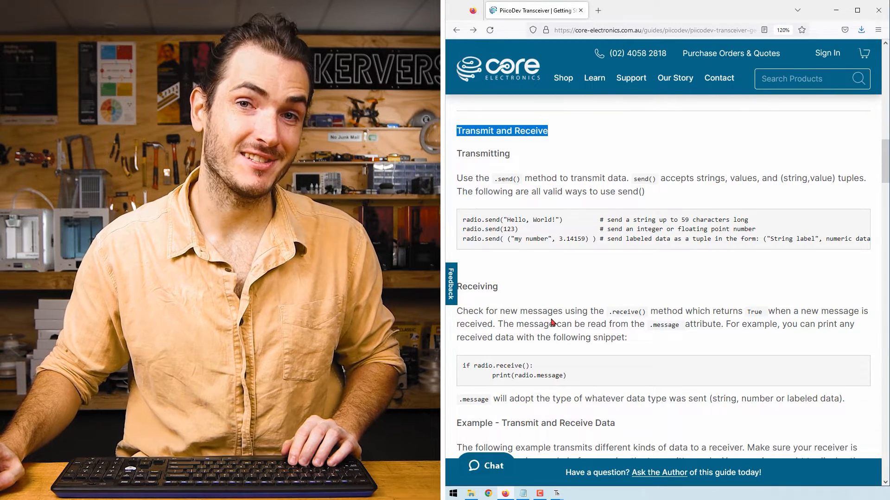
scroll(down, 3)
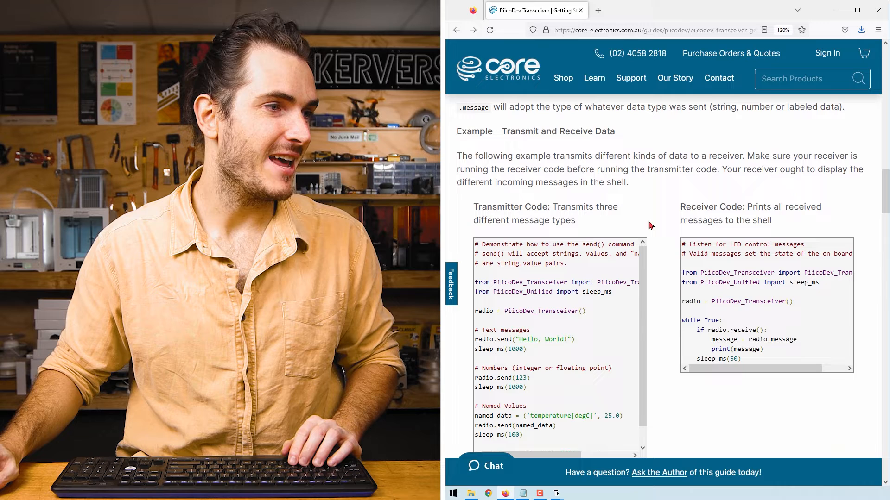
double_click(535, 131)
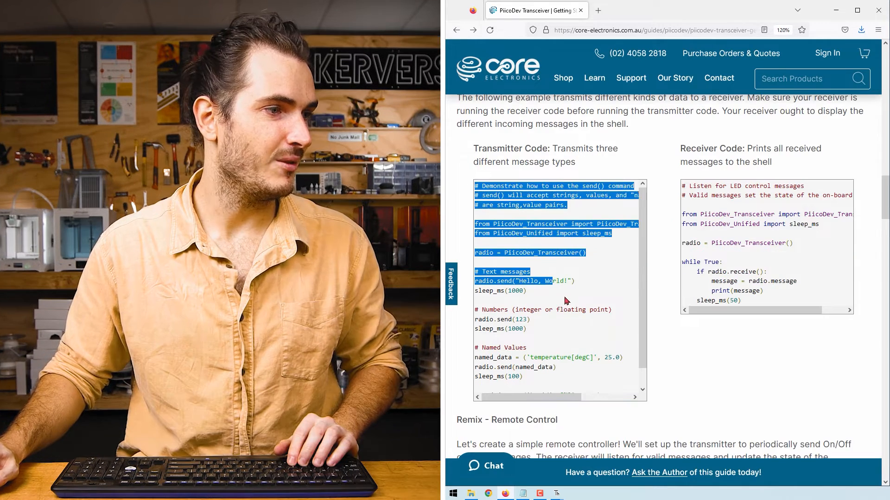
scroll(down, 3)
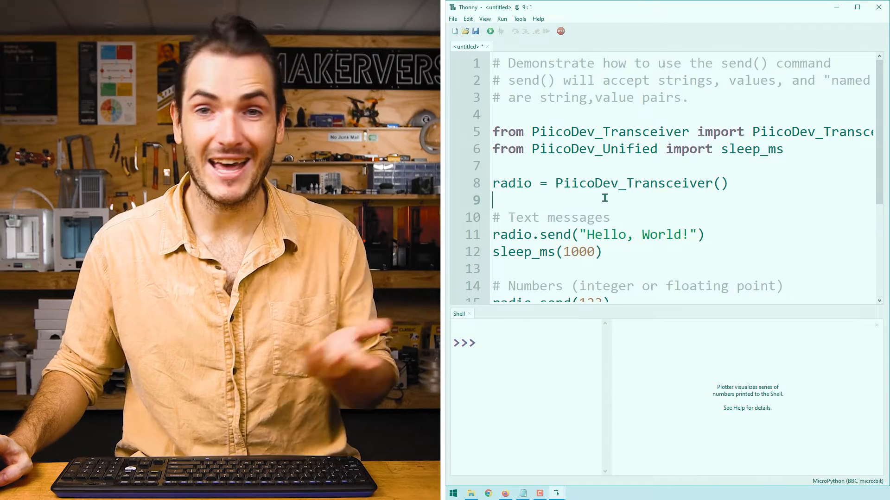
Step: Begin saving the script via Save As, entering an example_ file name
click(476, 31)
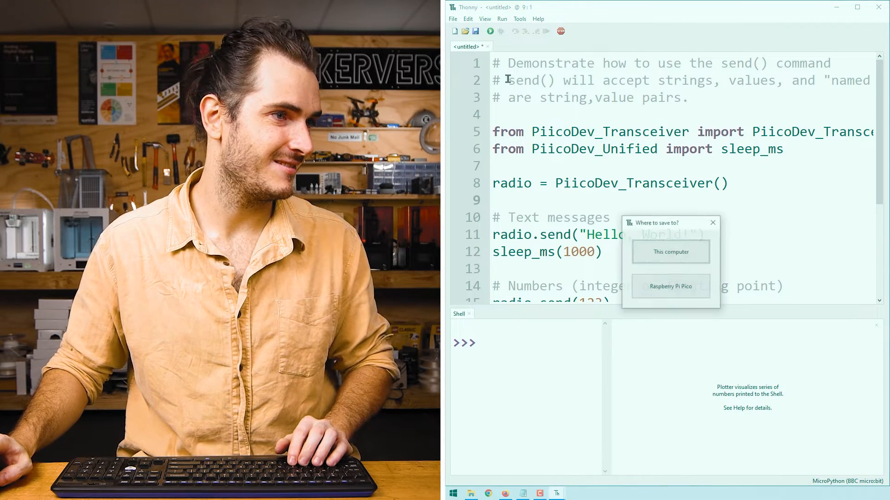
click(670, 251)
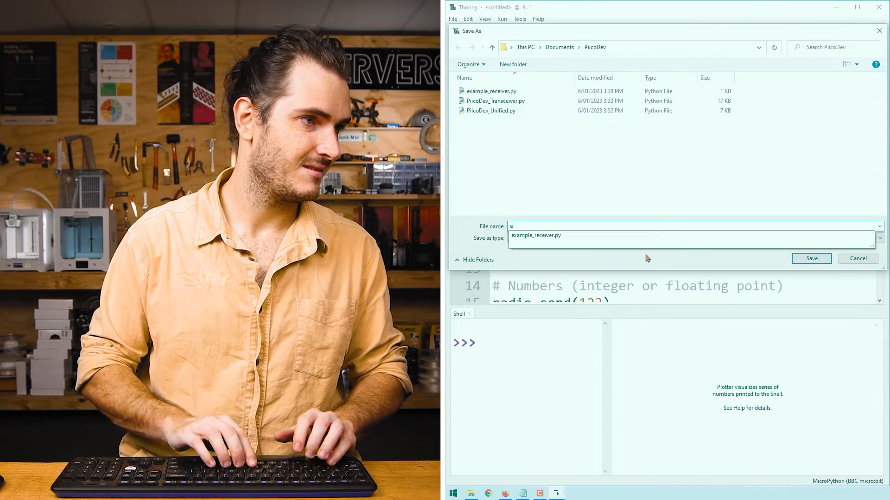
text(xample_)
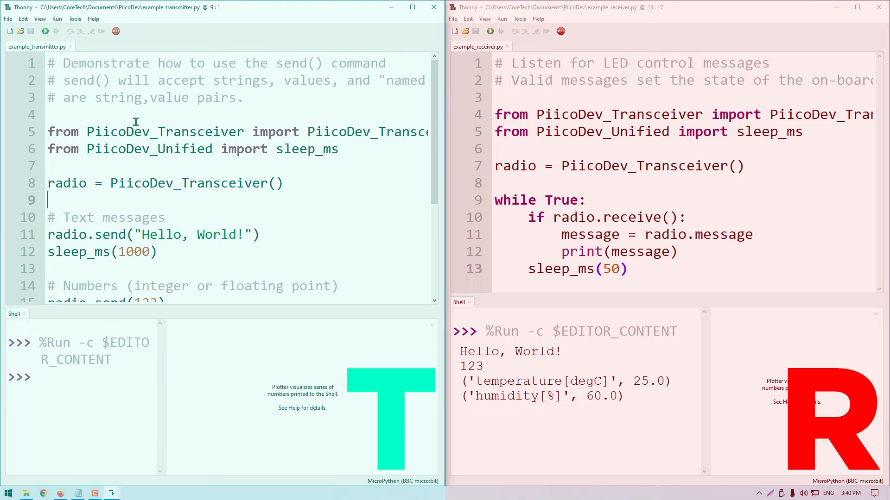
drag(460, 352, 619, 398)
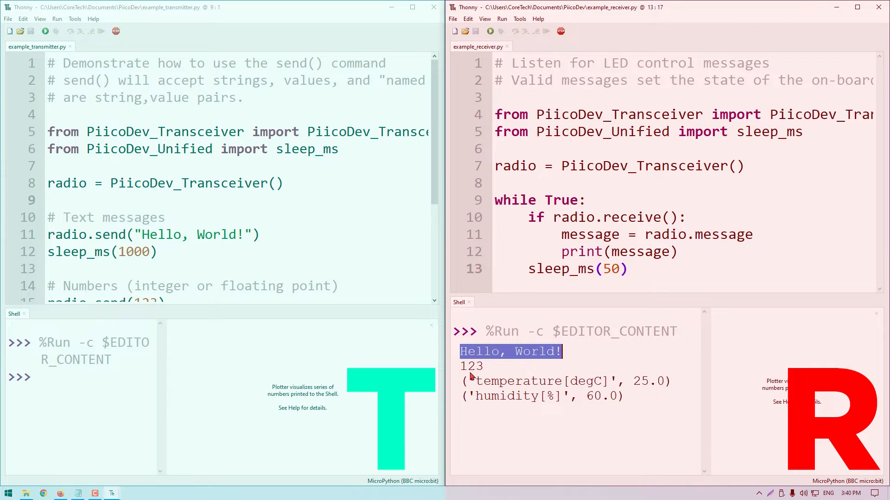
click(470, 366)
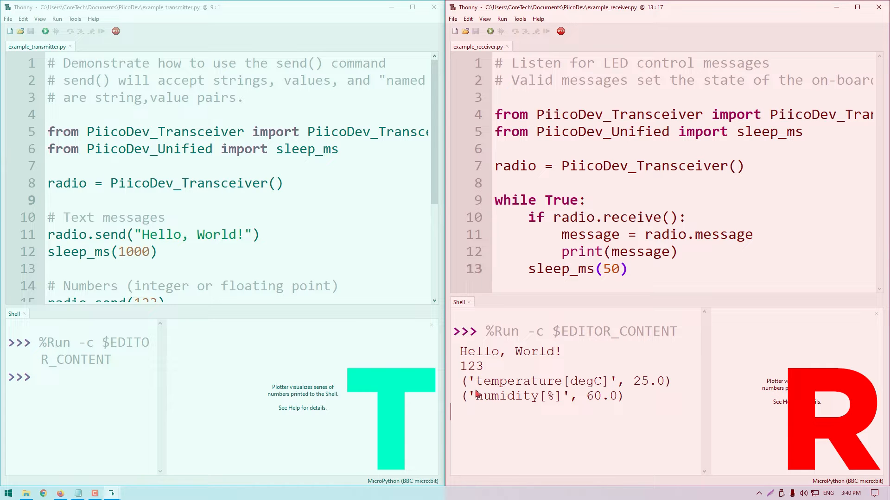
drag(471, 381, 624, 397)
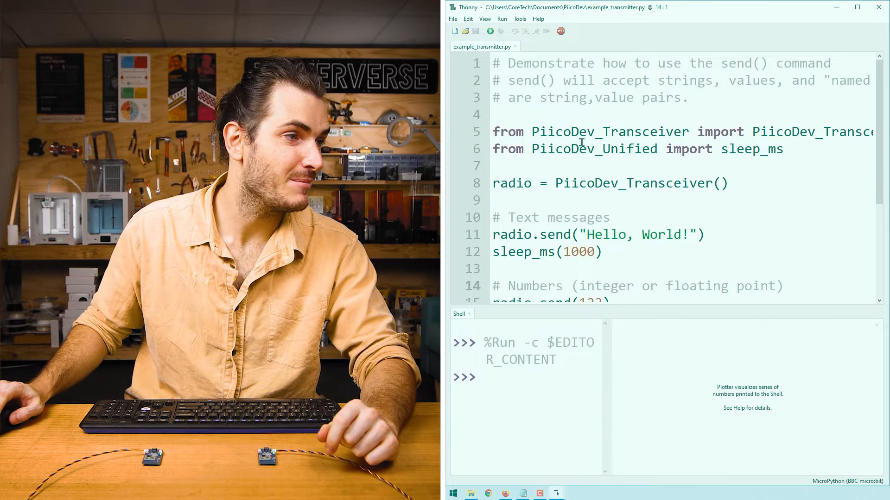
drag(493, 132, 687, 131)
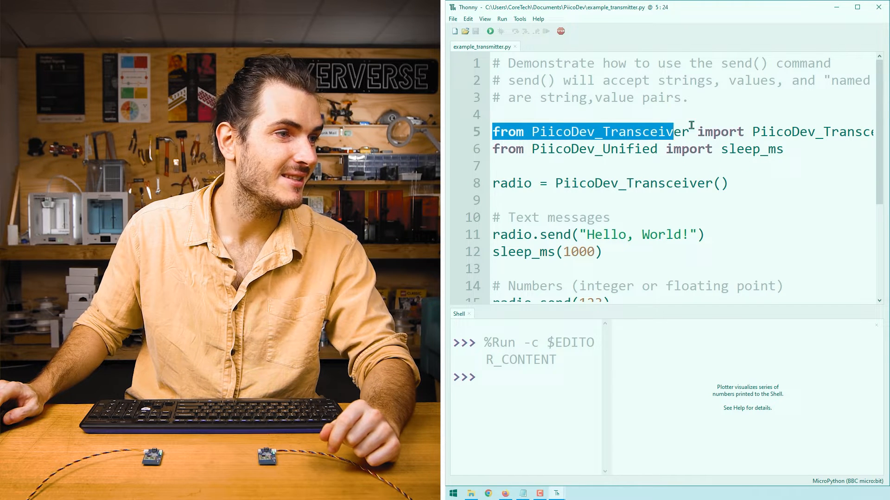
drag(673, 131, 789, 149)
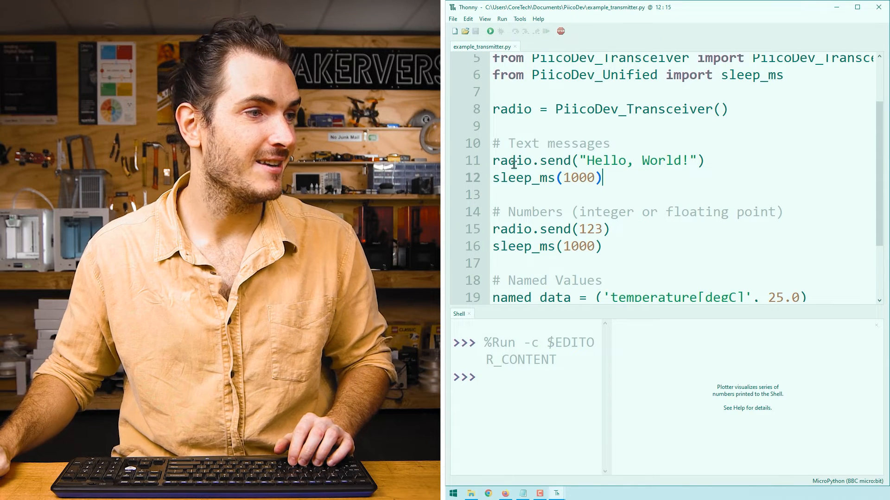
double_click(546, 161)
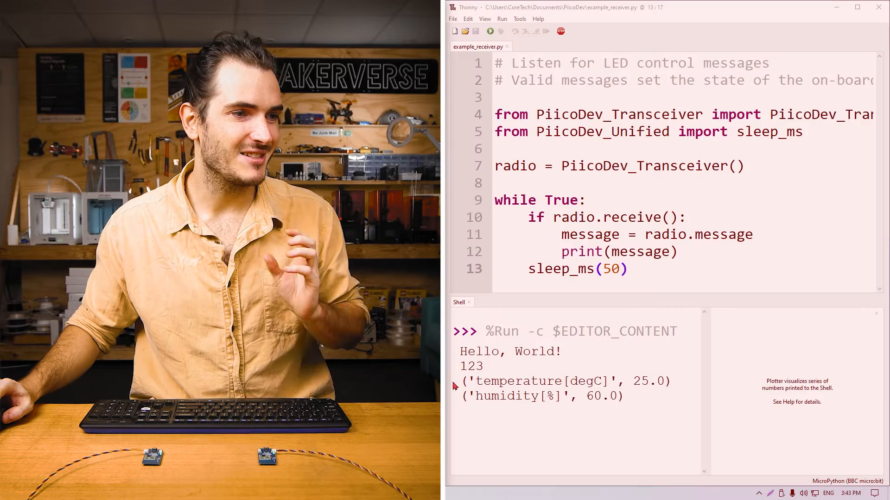
drag(460, 381, 623, 396)
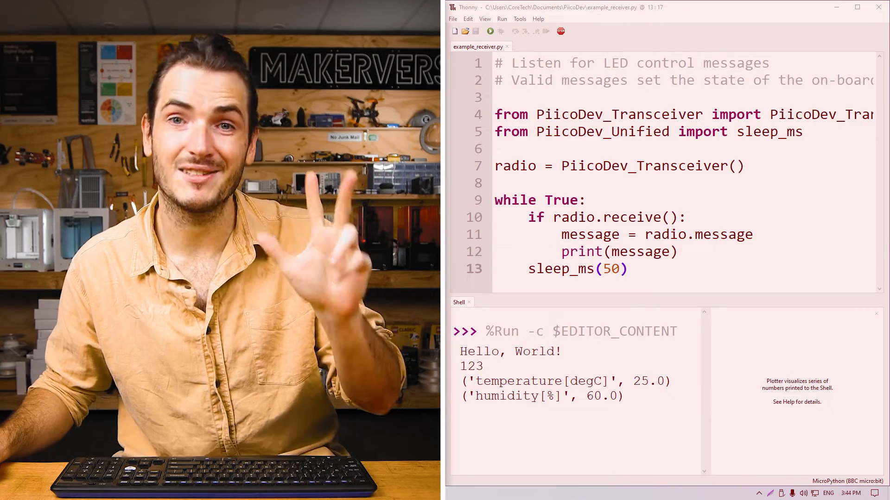
double_click(471, 352)
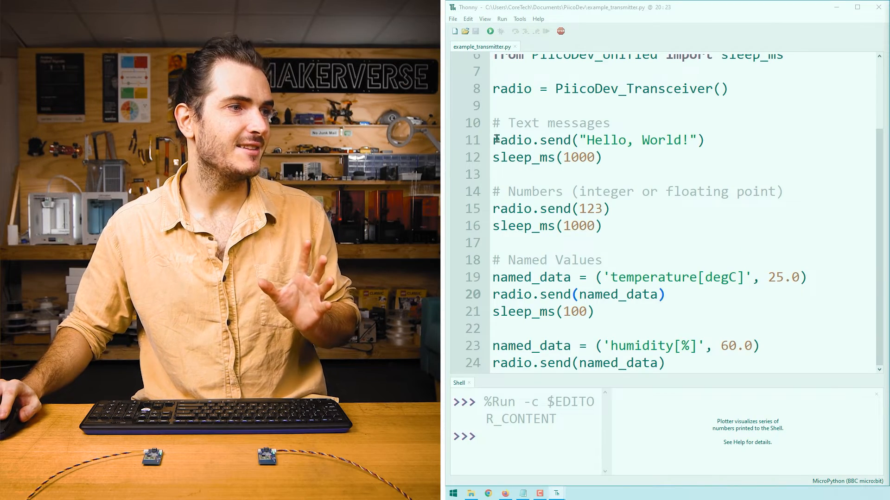
Step: Select the block of send() examples in example_transmitter.py
drag(493, 139, 595, 310)
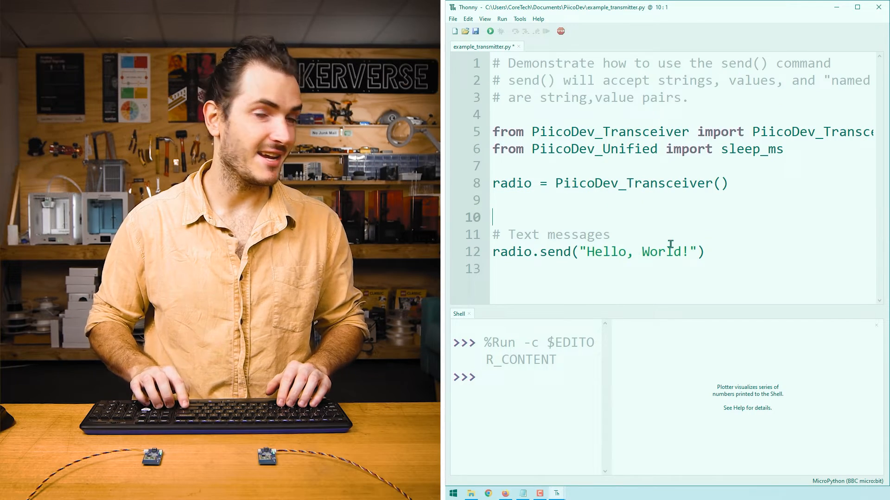
Step: Replace the example sends with a while True: loop sending "LED:ON" and "LED:OFF"
text(while True:)
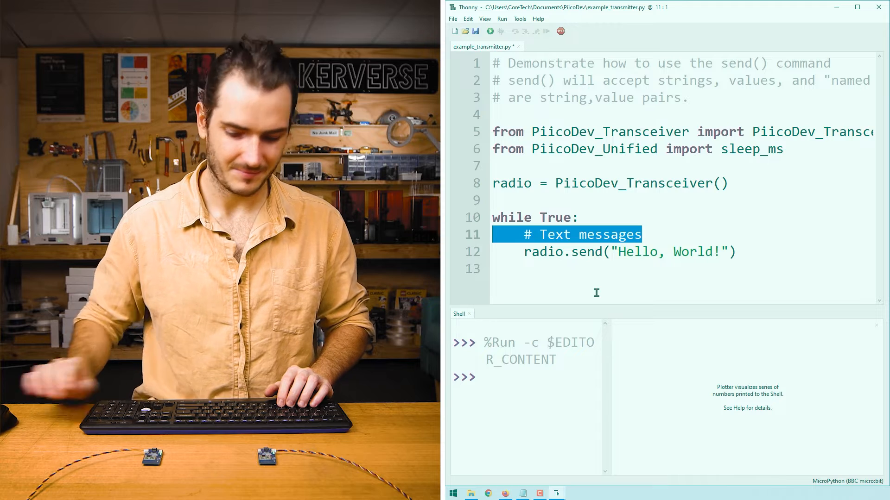
key(Delete)
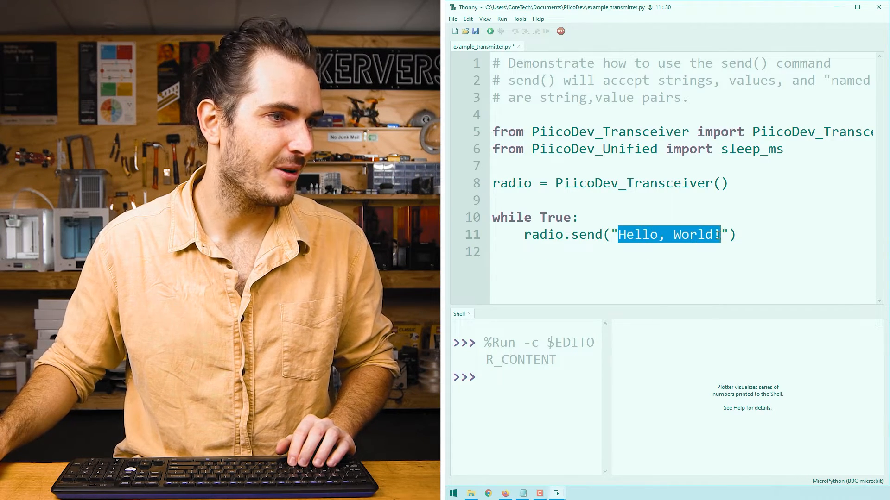
text(LED)
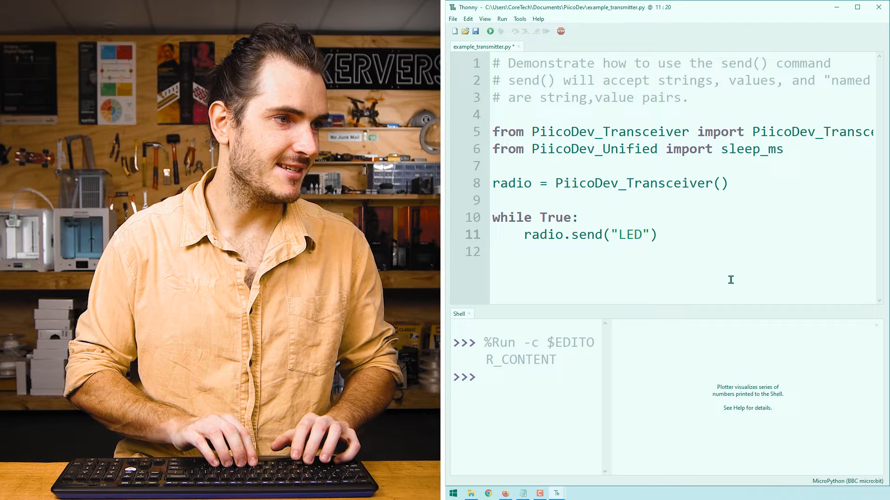
text(:ON)
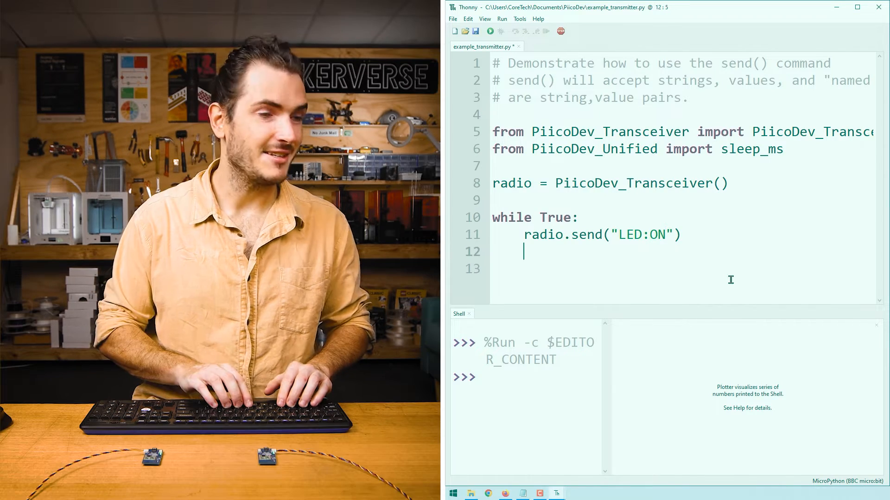
text(ran)
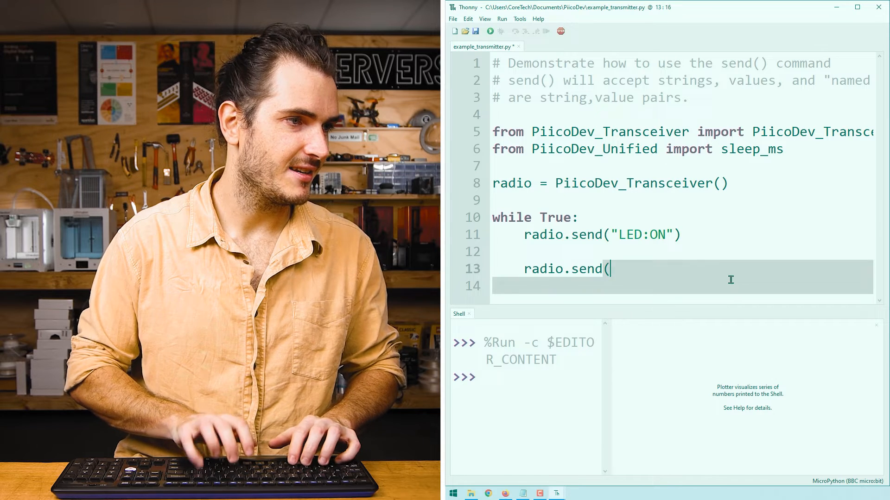
text("LED:OF)
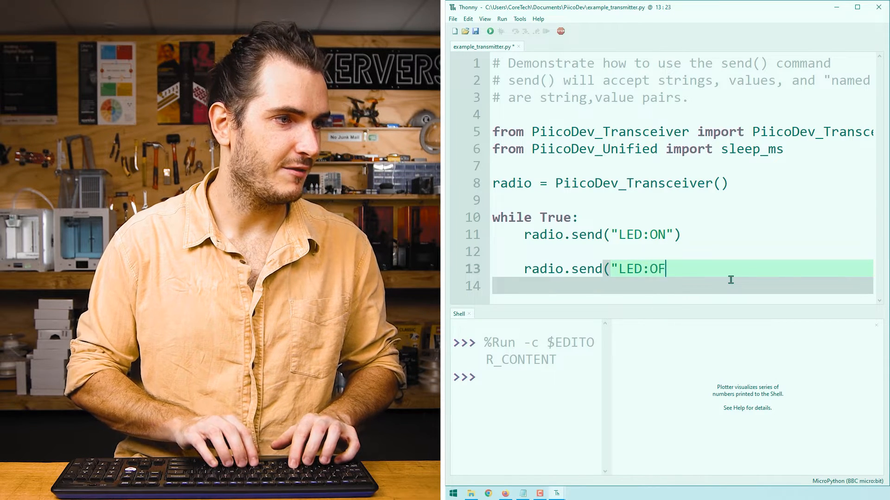
text(F"))
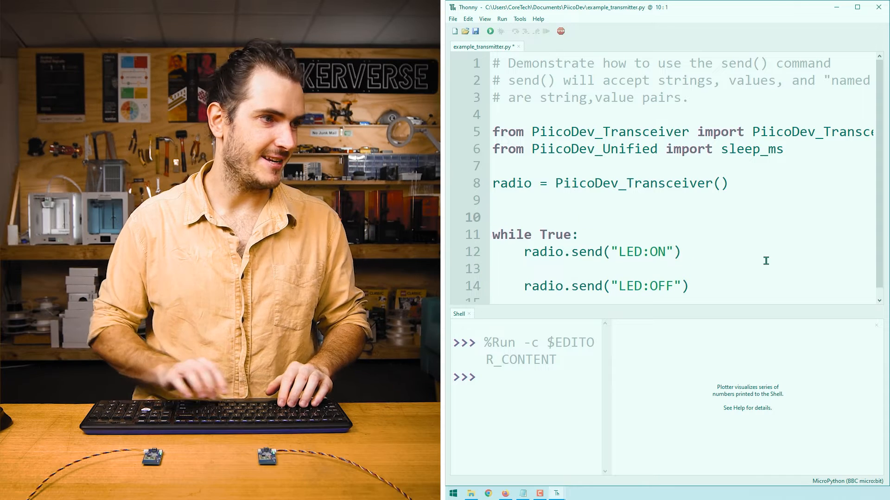
Step: Add state = False and indent the LED:ON send under if state == False:
text(state)
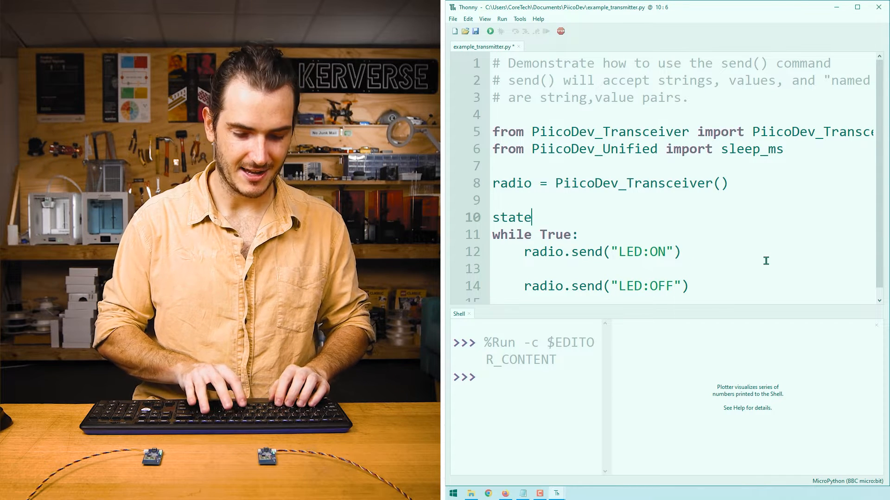
text(= Fa)
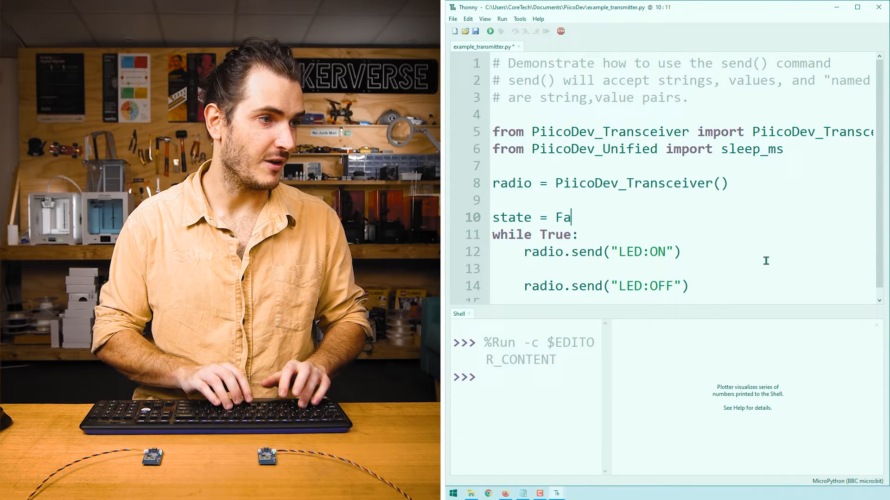
text(lse)
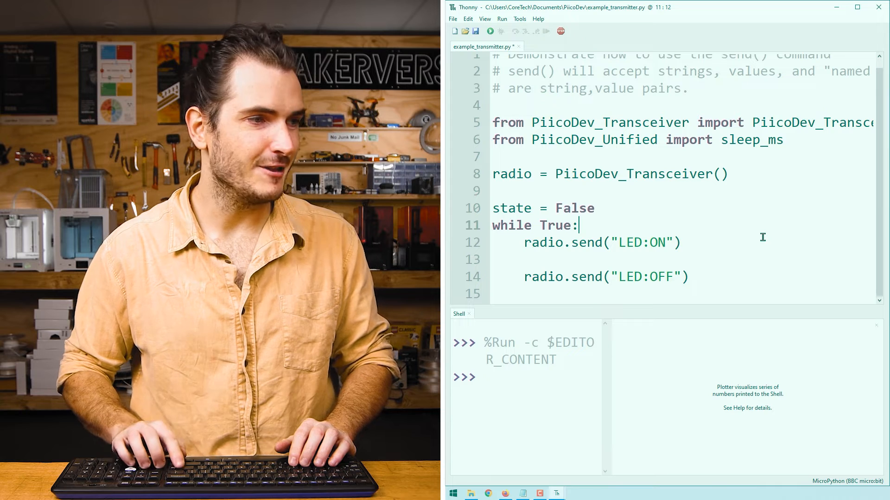
text(if state ==)
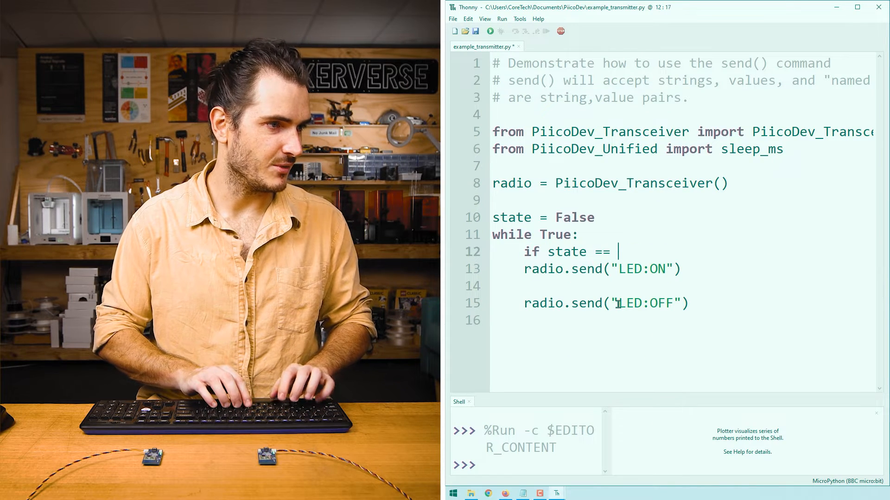
text(False:)
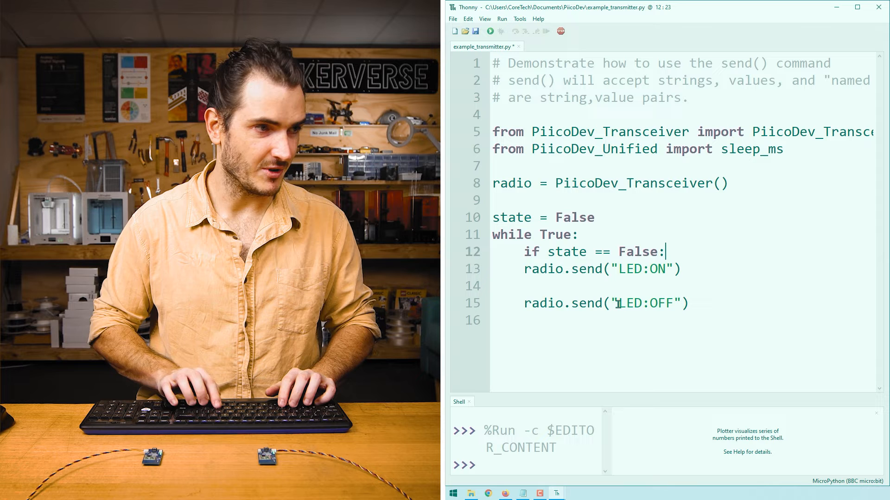
key(Tab)
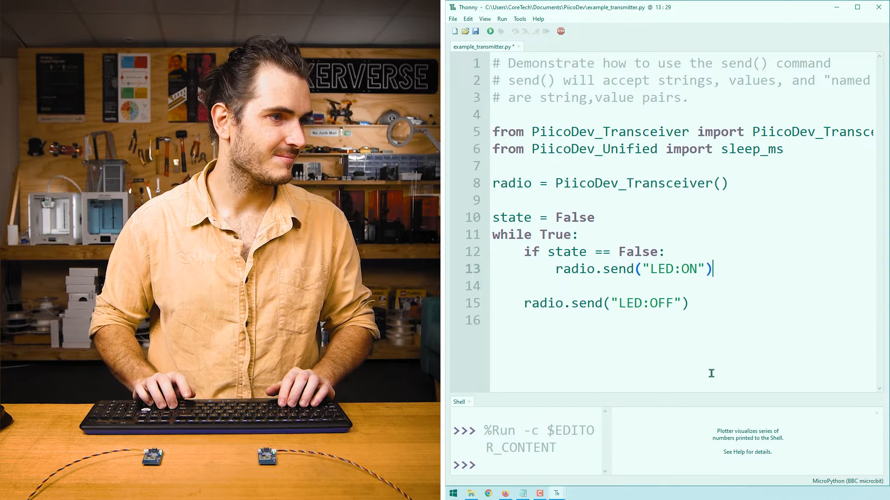
Step: Add if state == True: and move the LED:OFF send into that branch
text(if)
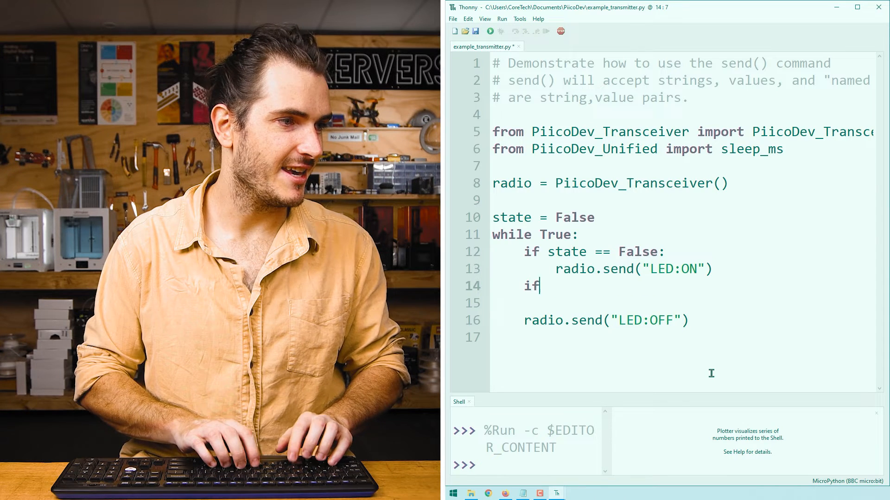
text(state ==)
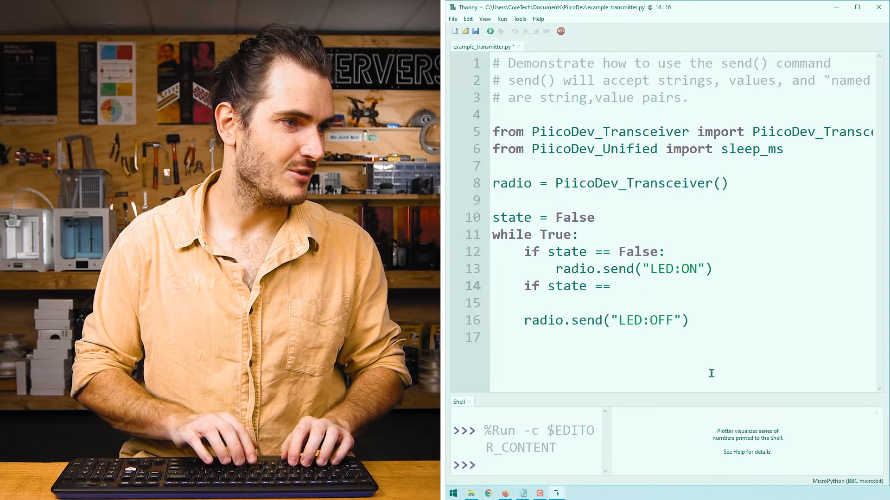
text(True:)
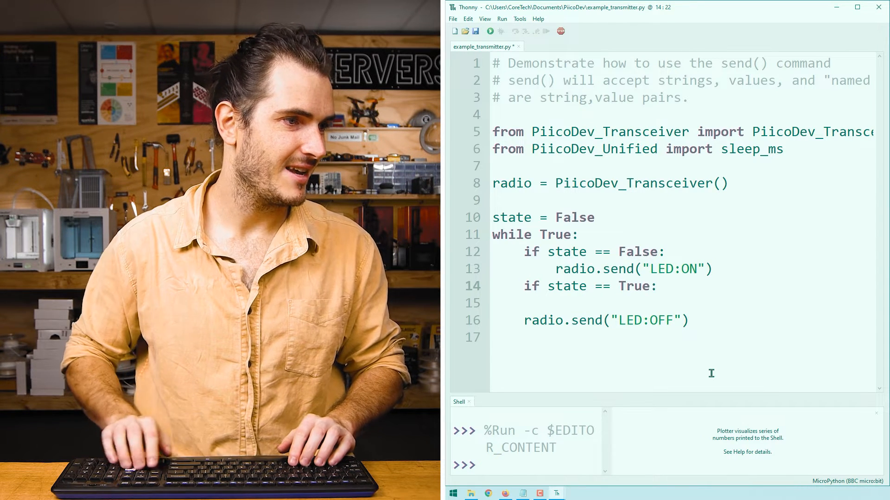
click(556, 303)
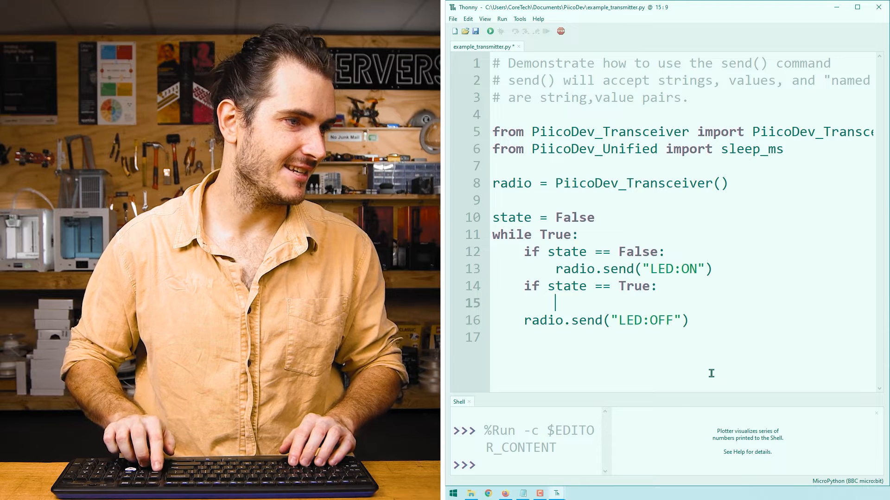
key(Backspace)
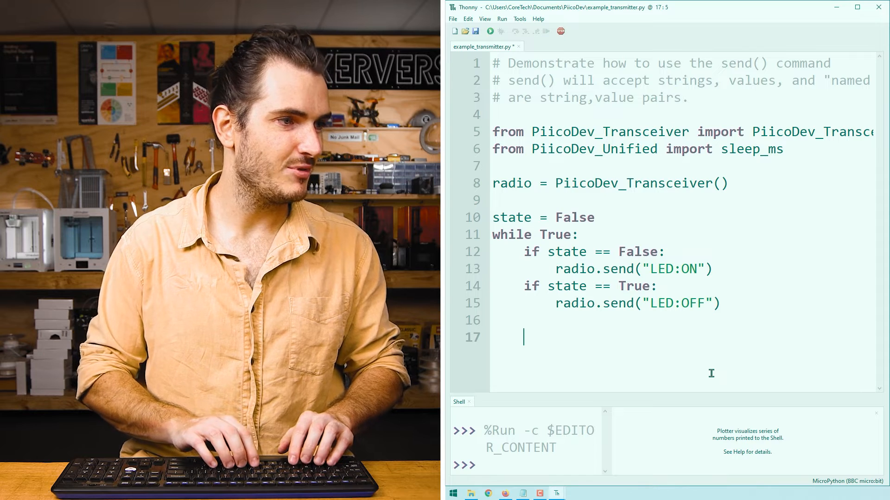
Step: End the loop with state = not state and sleep_ms(1000)
text(state =)
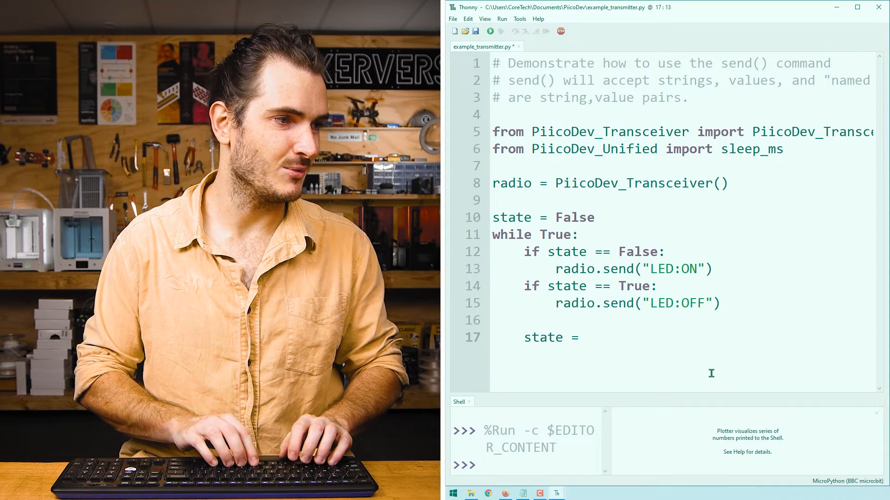
text(not state)
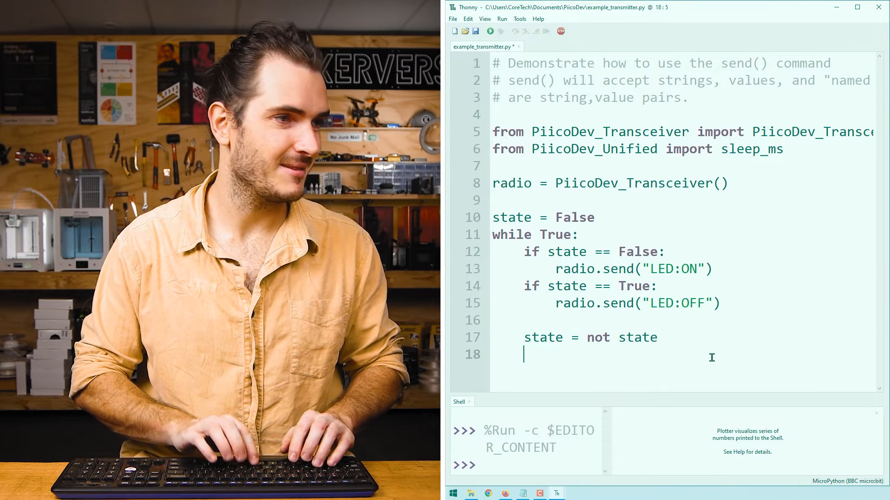
text(sleep_ms(1000)
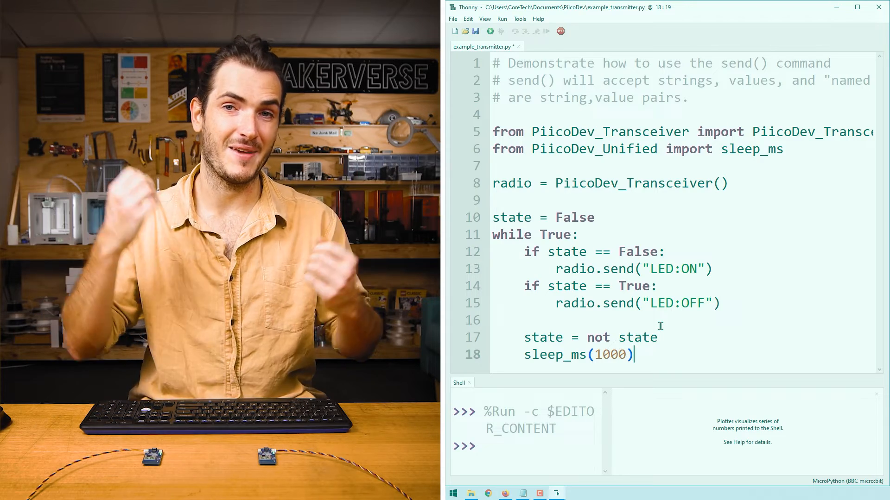
double_click(609, 354)
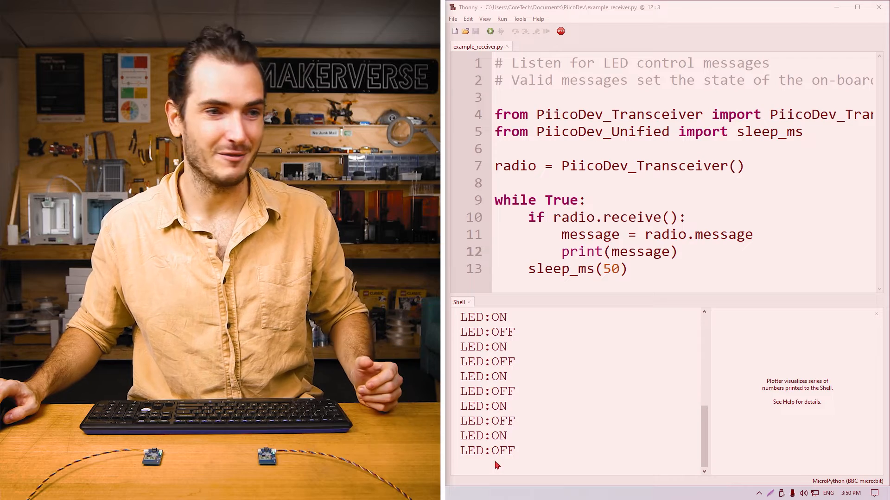
Step: Run example_receiver.py so the Shell prints incoming LED:ON and LED:OFF messages
click(639, 268)
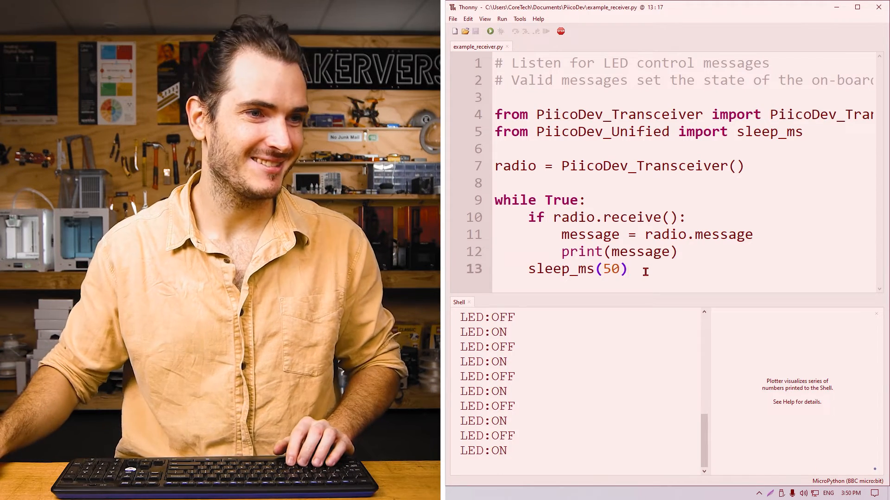
Step: Stop the receiver and add 'if message == "LED:ON": radio.led = True' after print(message)
click(561, 31)
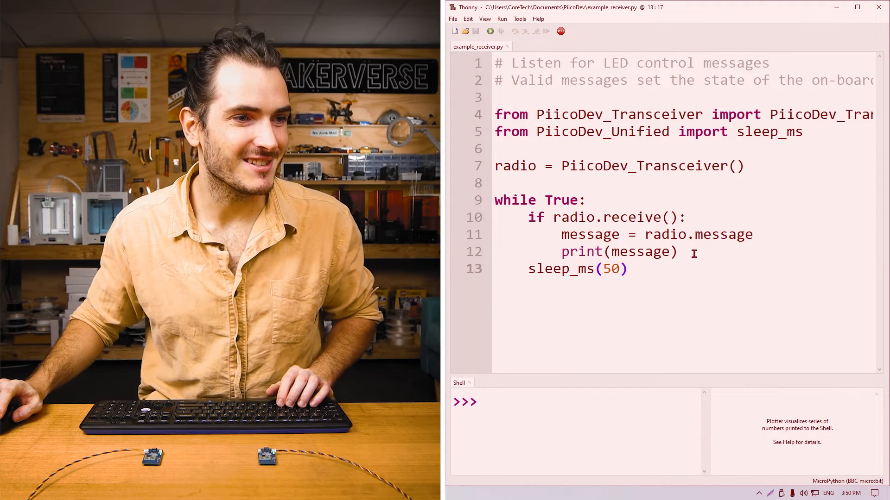
click(594, 234)
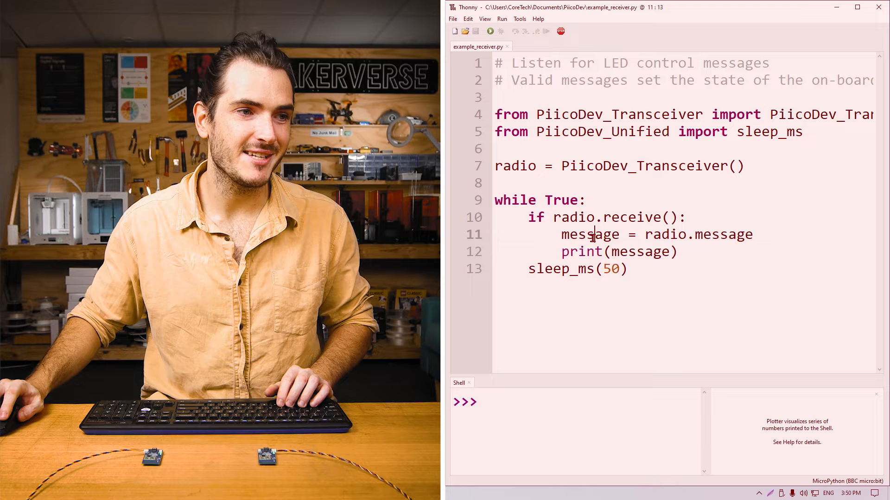
double_click(590, 234)
text(if)
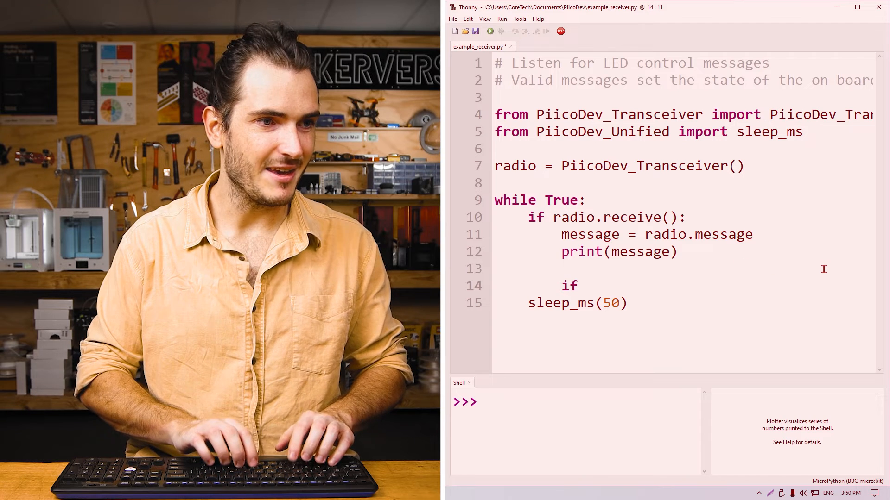
text(message)
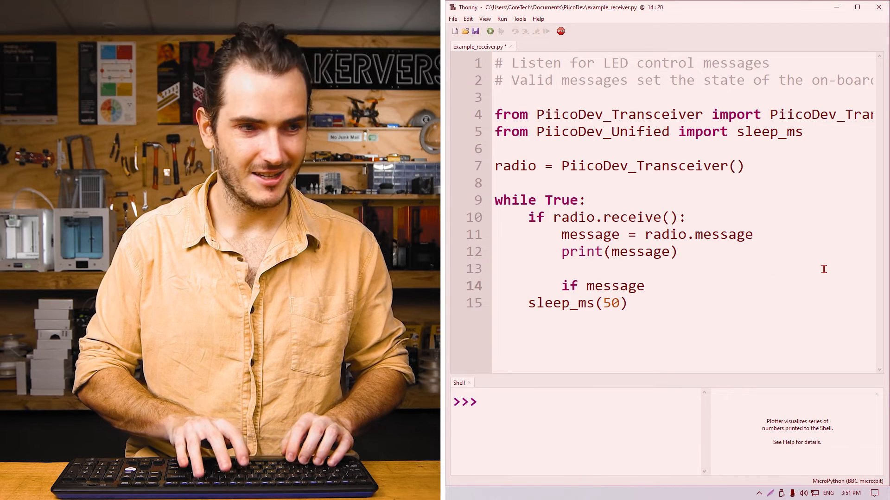
text(== ")
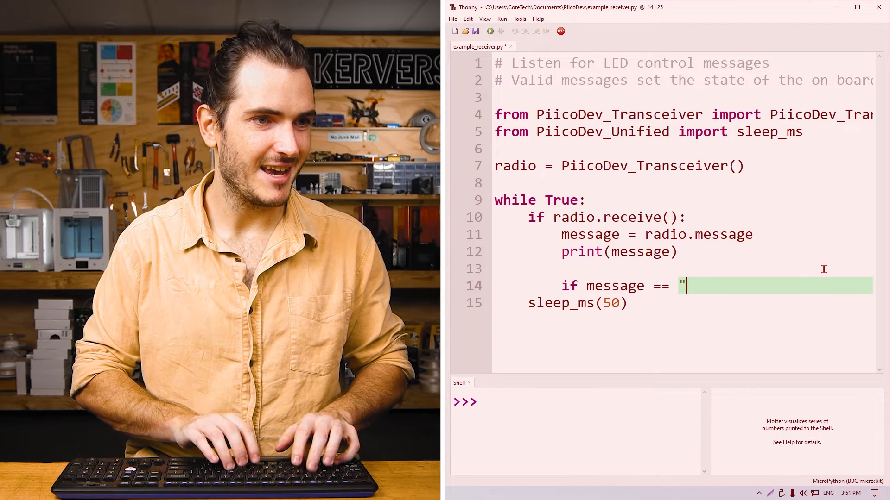
text(LED:ON":)
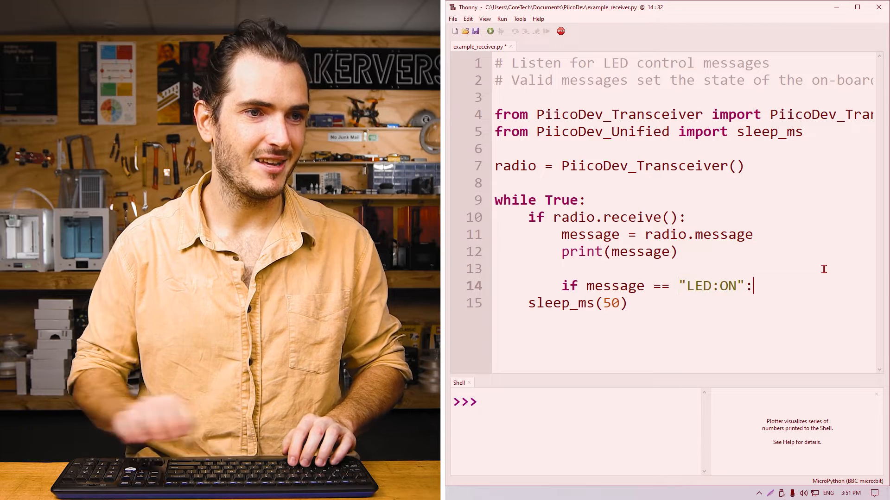
mouse_move(821, 210)
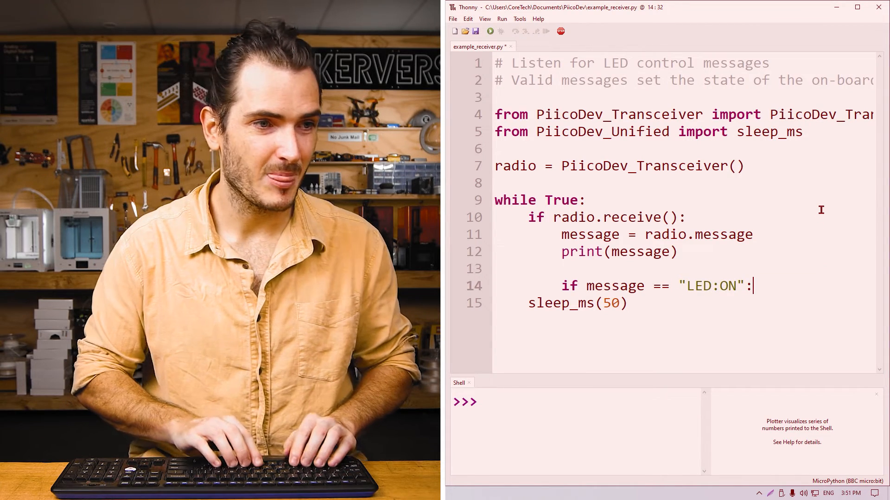
text(r)
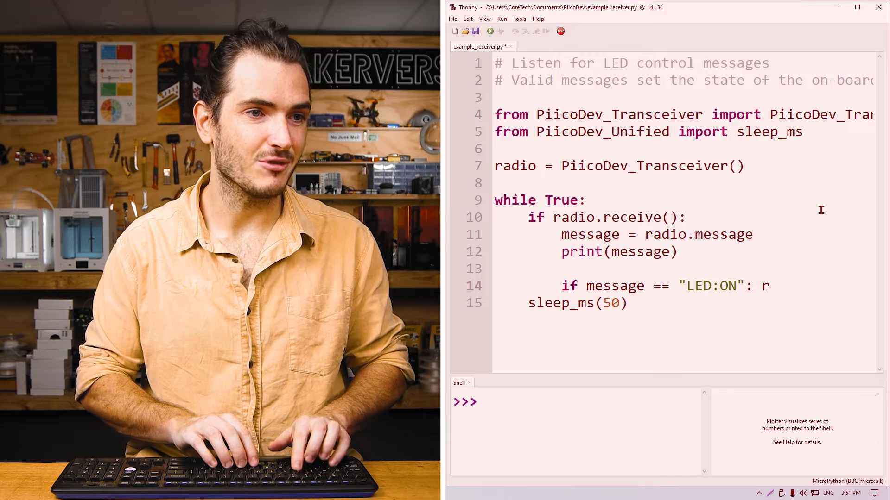
text(adio.led = True)
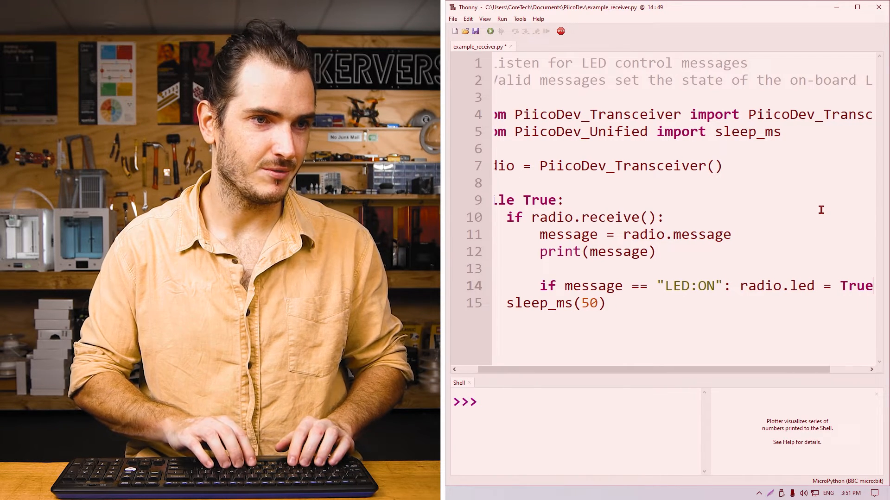
Step: Add the matching 'if message == "LED:OFF"' line that turns the LED off
key(Enter)
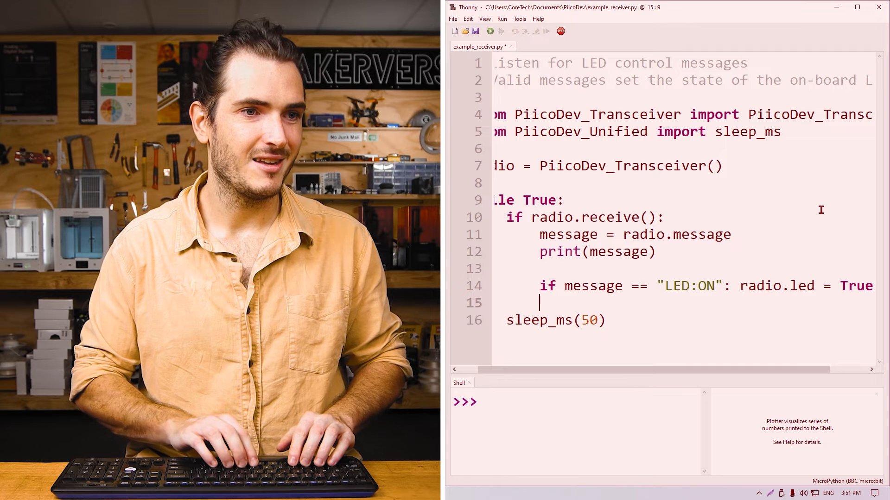
text(if message == "LED:)
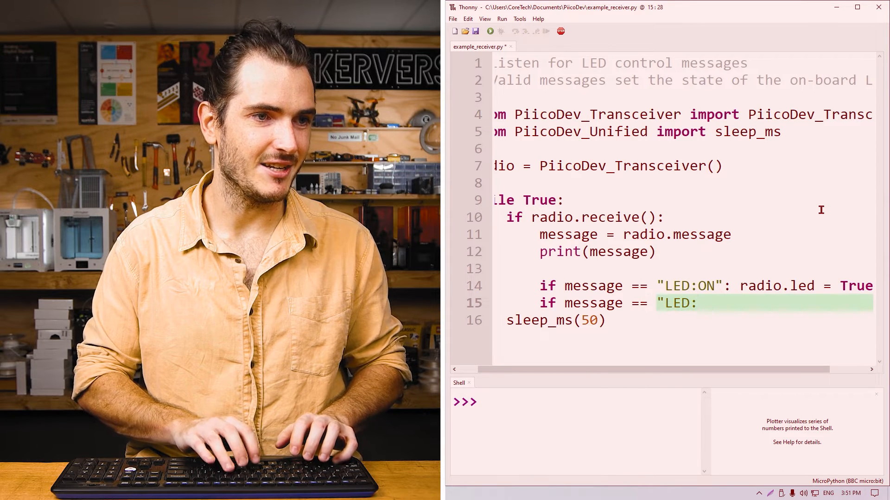
text(OFF": radio.led =)
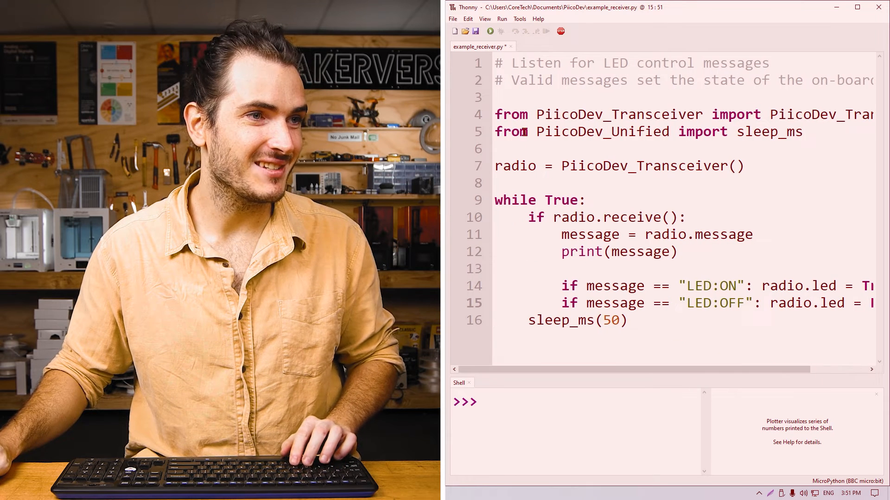
click(490, 31)
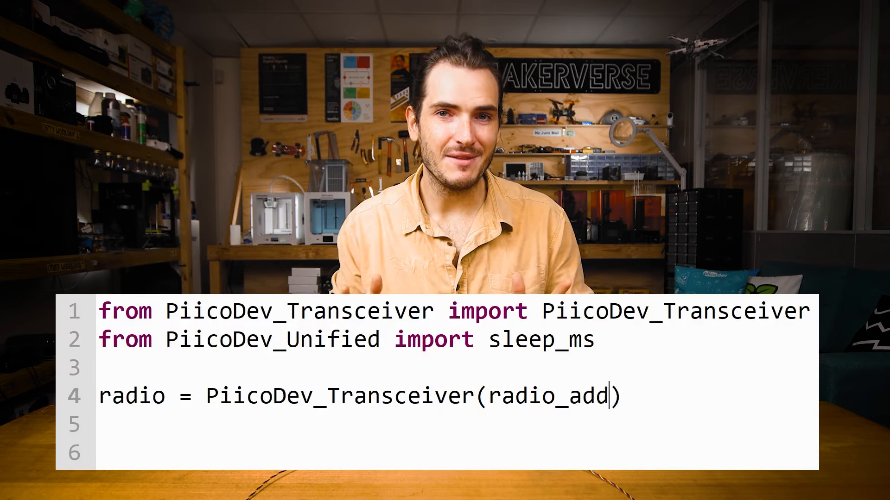
Step: Create the transceiver with radio_address = 1 and group = 2
text(ress =)
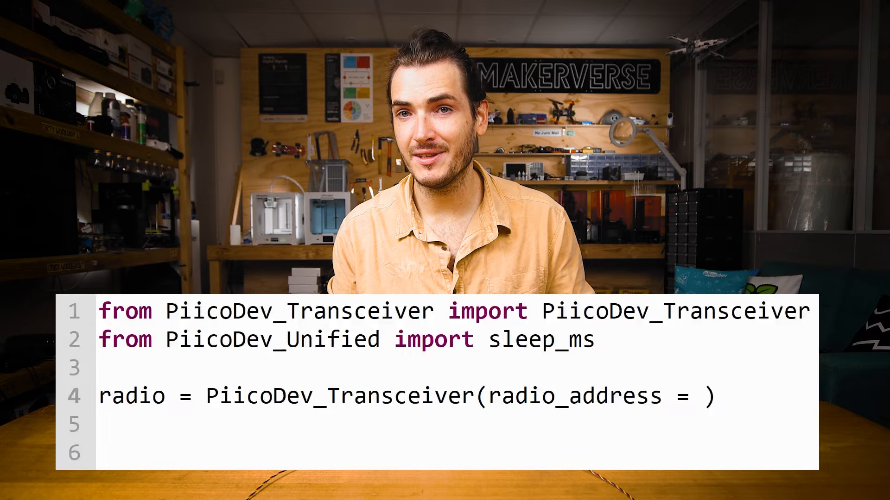
text(1)
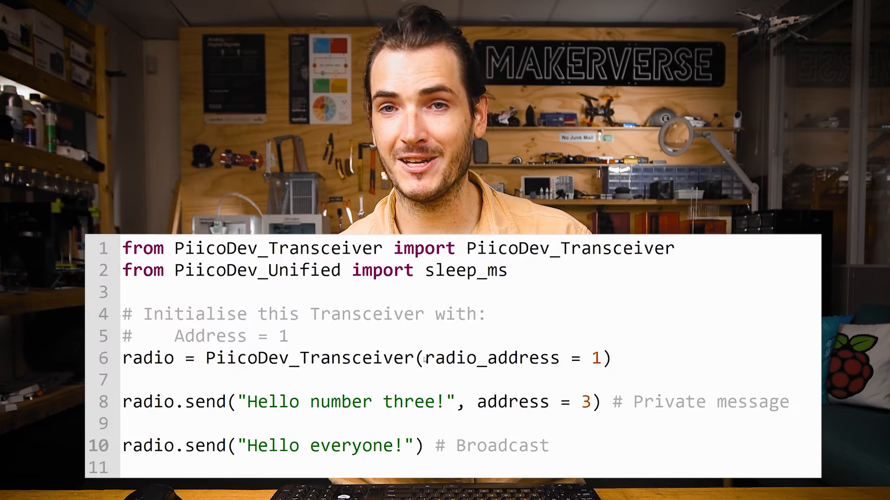
text(group = 2,)
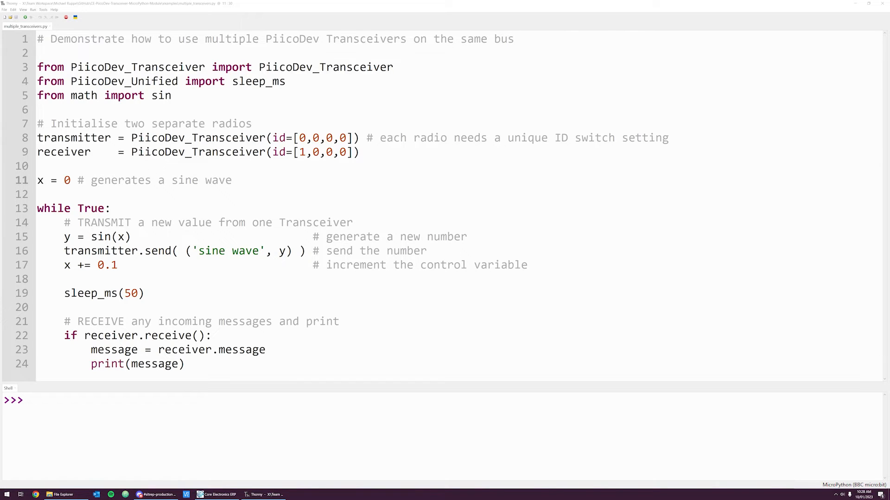
Step: Highlight the transmitter's and receiver's ID switch lists on lines 8 and 9
double_click(74, 137)
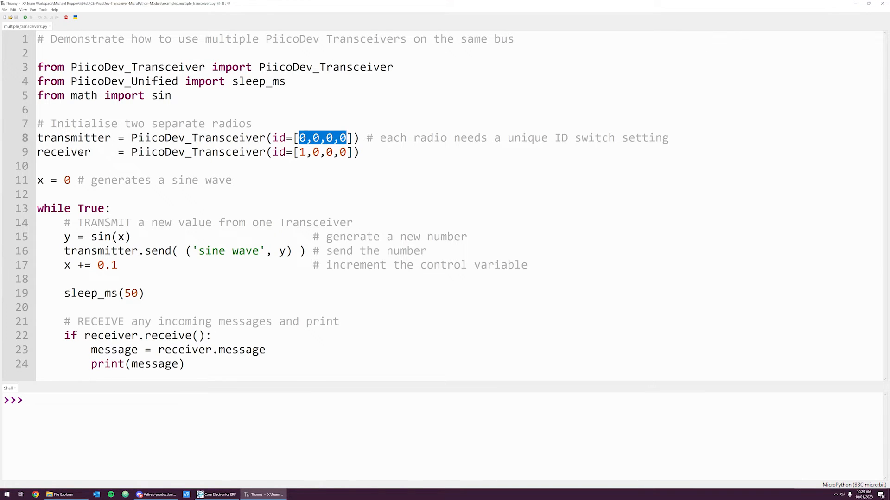
double_click(64, 152)
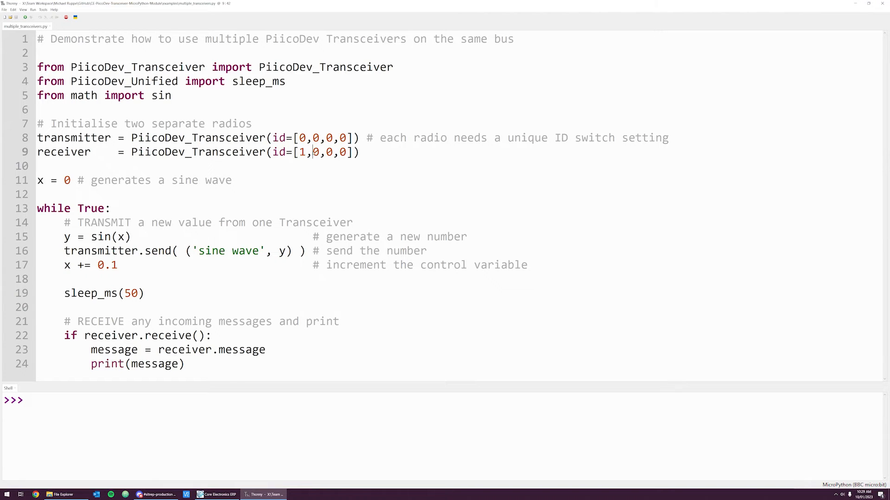
drag(310, 152, 347, 151)
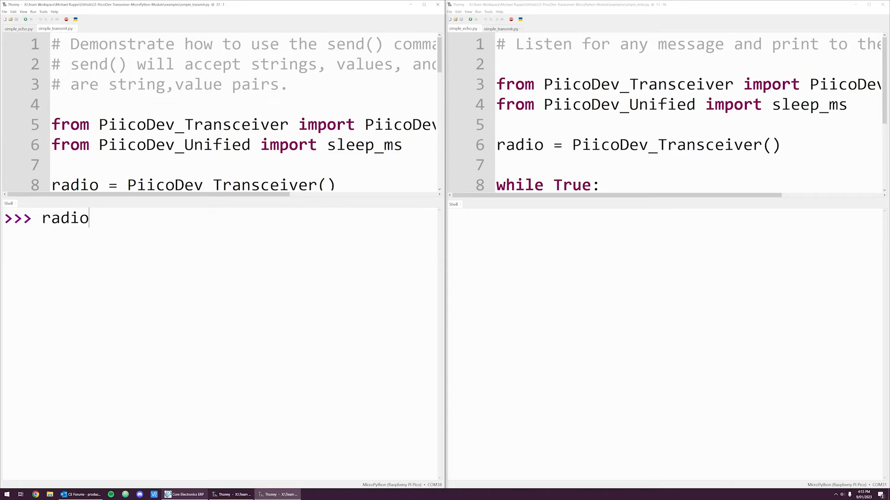
Step: Enter radio.send("Hey, friend :D") at the transmitter Shell prompt
text(.send("Hey, friend :D)
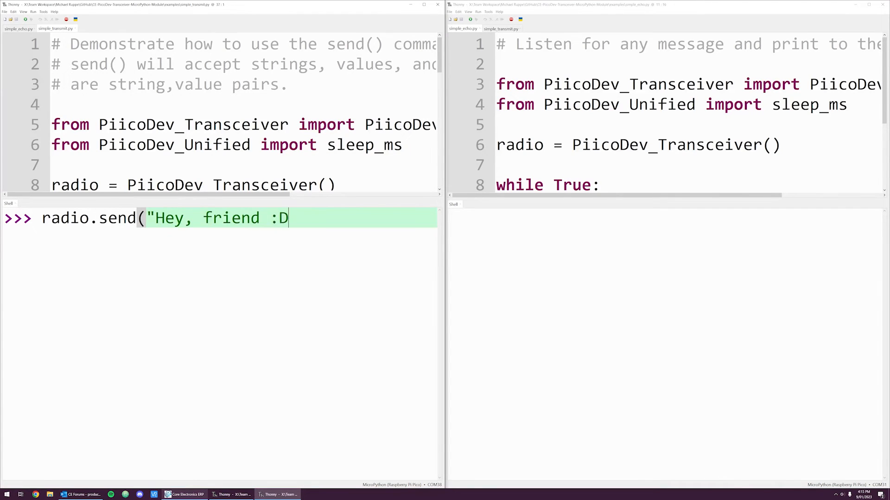